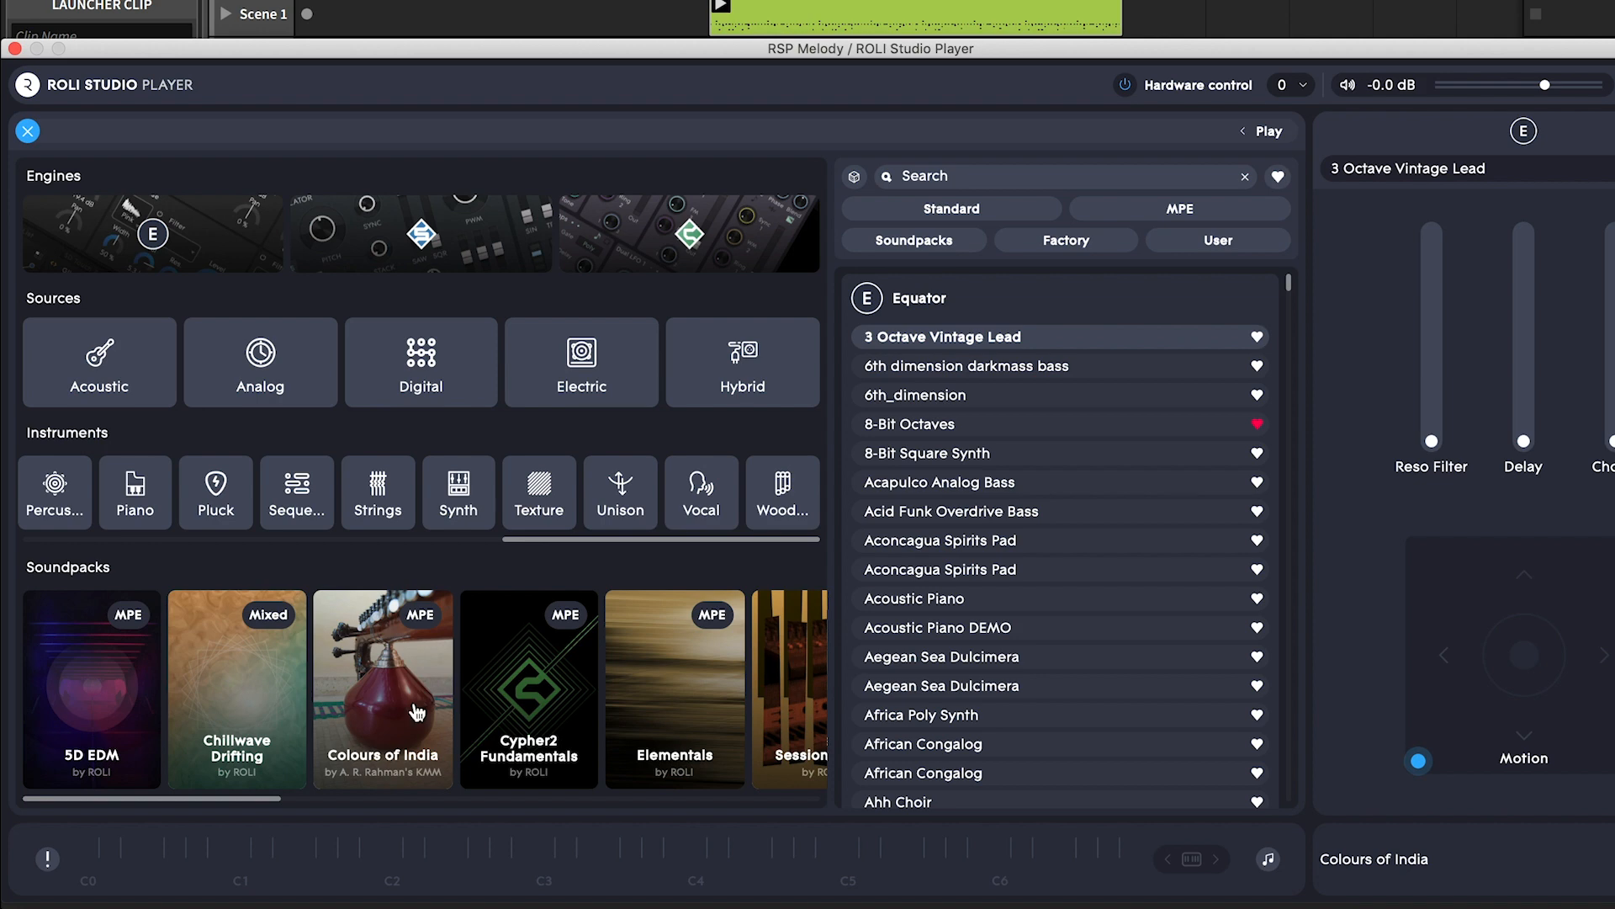
Step: Filter sounds to MPE, Acoustic, Pluck and Cypher2 Fundamentals, then load PS Harp Intimate 5D
{"action": "left_click", "coordinate": [1217, 239]}
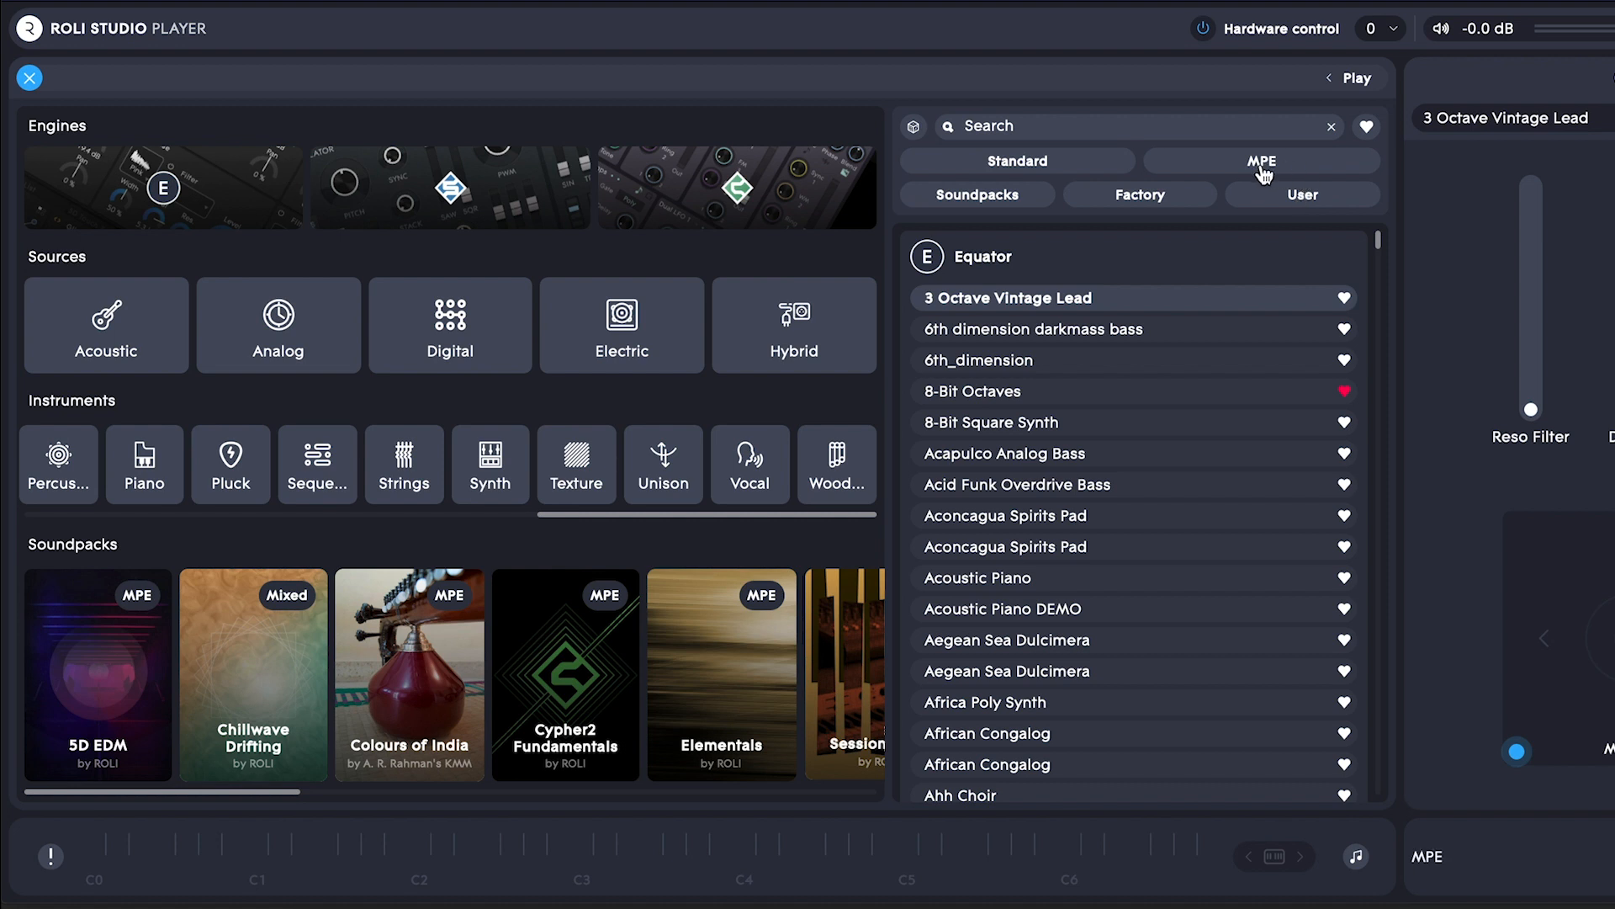
{"action": "left_click", "coordinate": [1261, 160]}
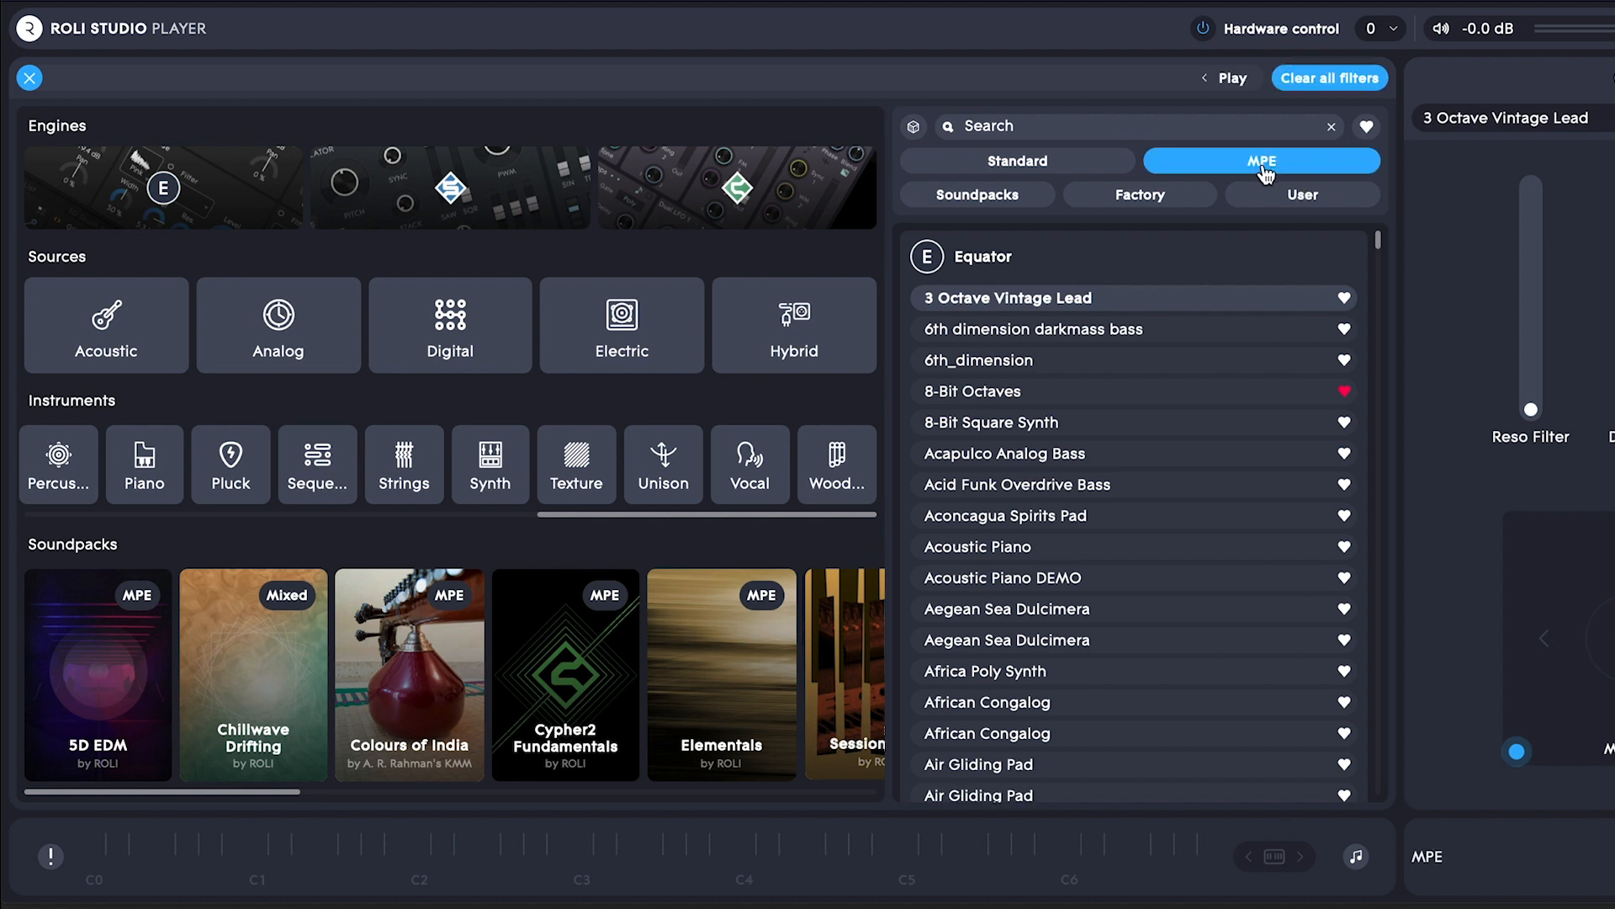
{"action": "left_click", "coordinate": [105, 325]}
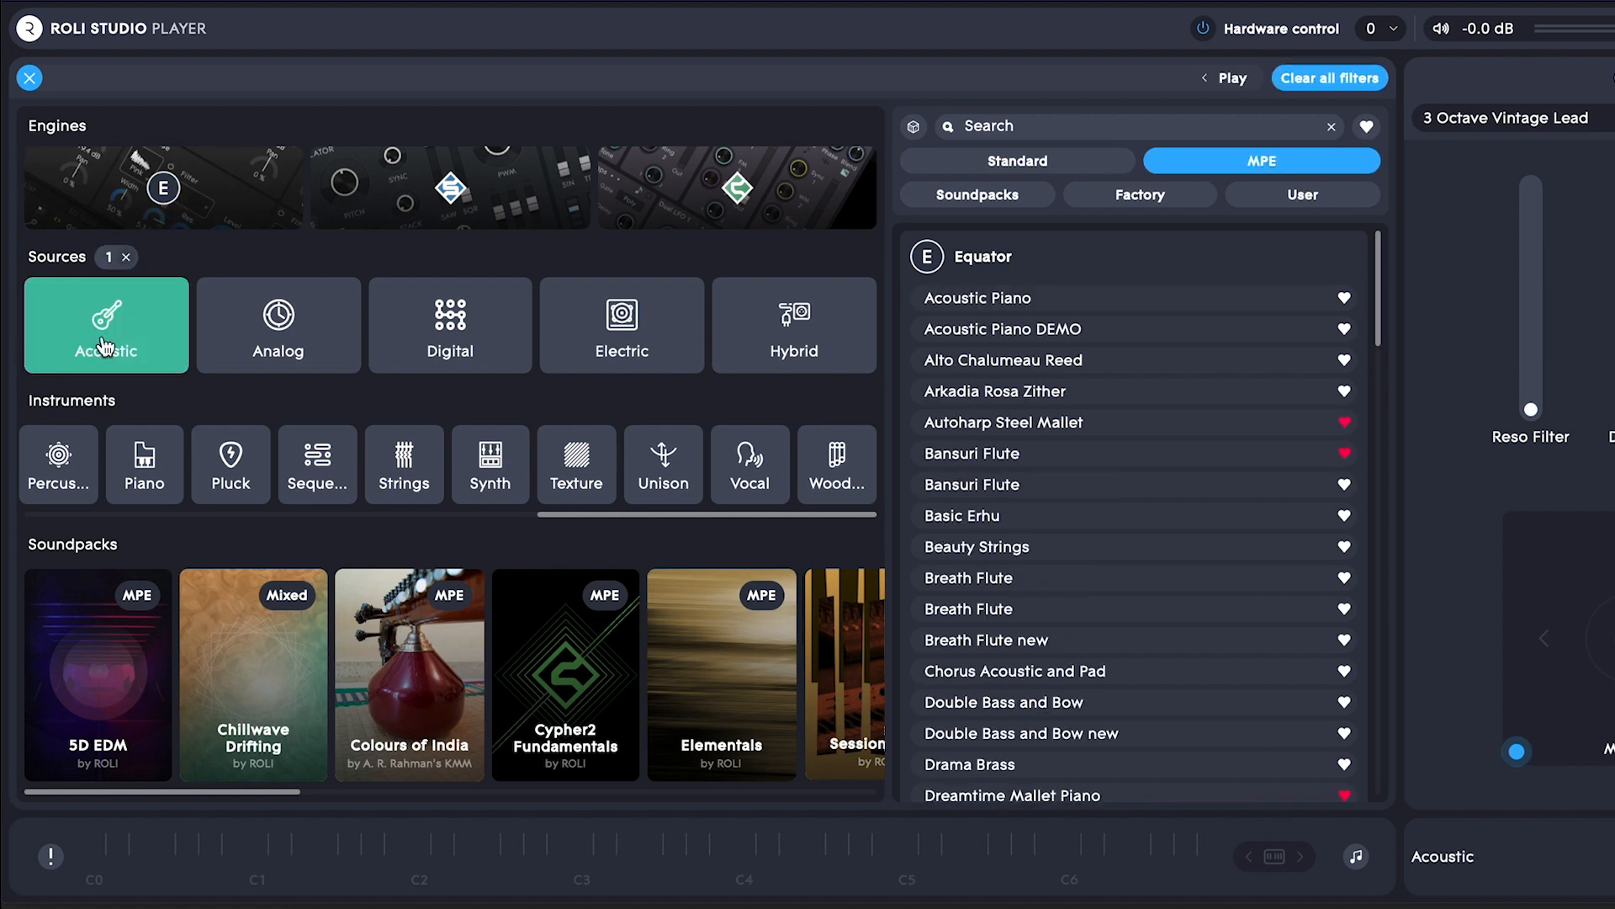
{"action": "left_click", "coordinate": [231, 463]}
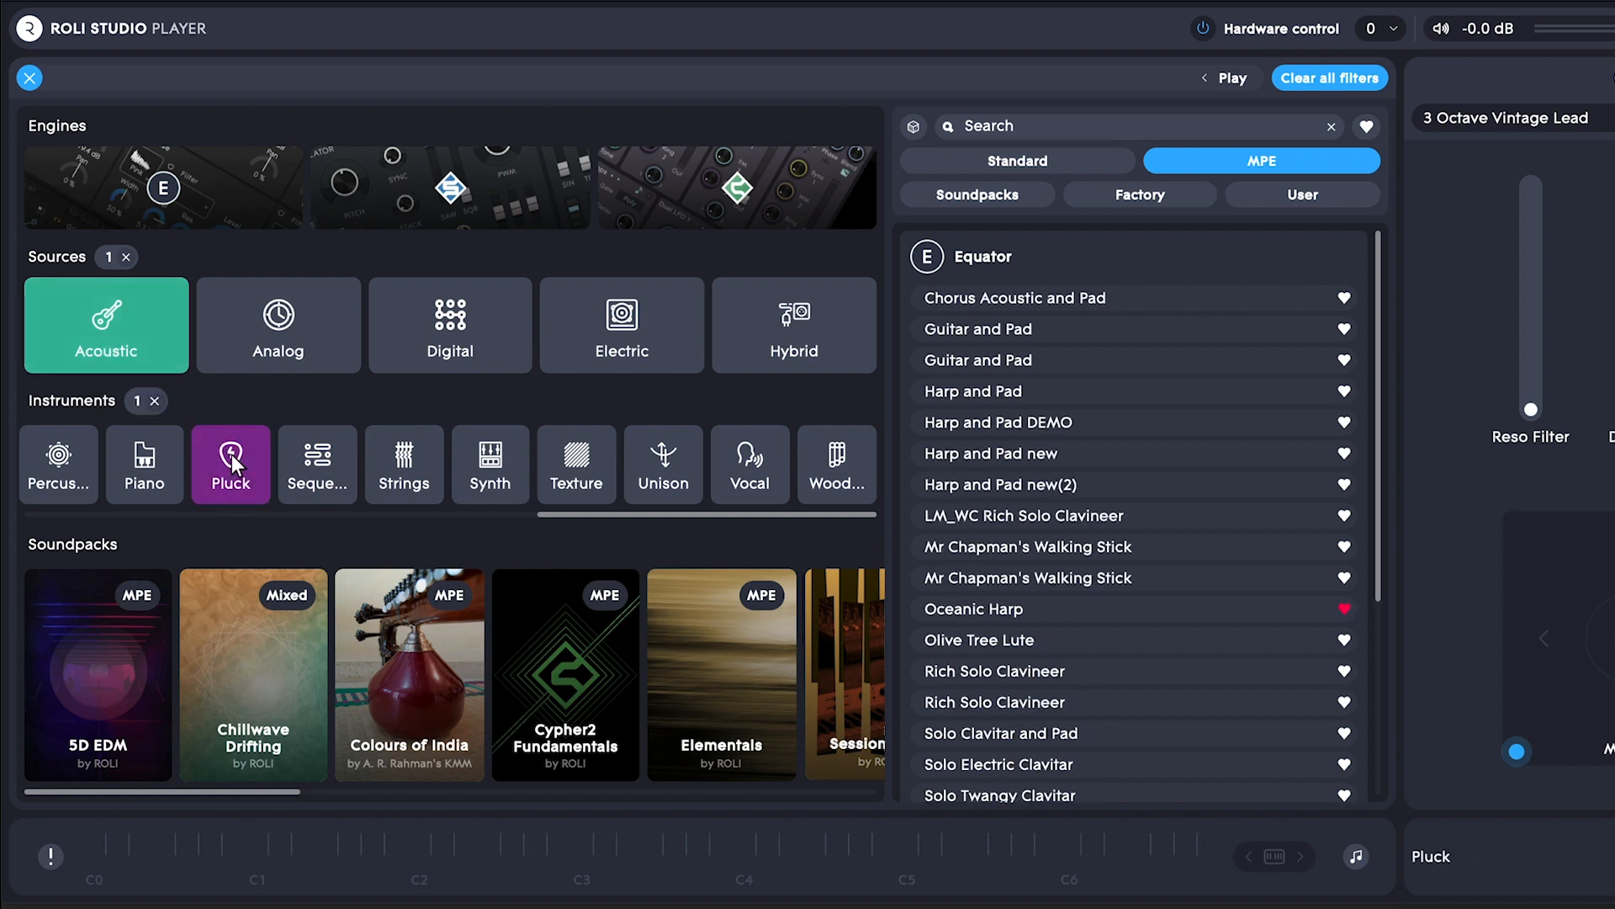
{"action": "left_click", "coordinate": [564, 674]}
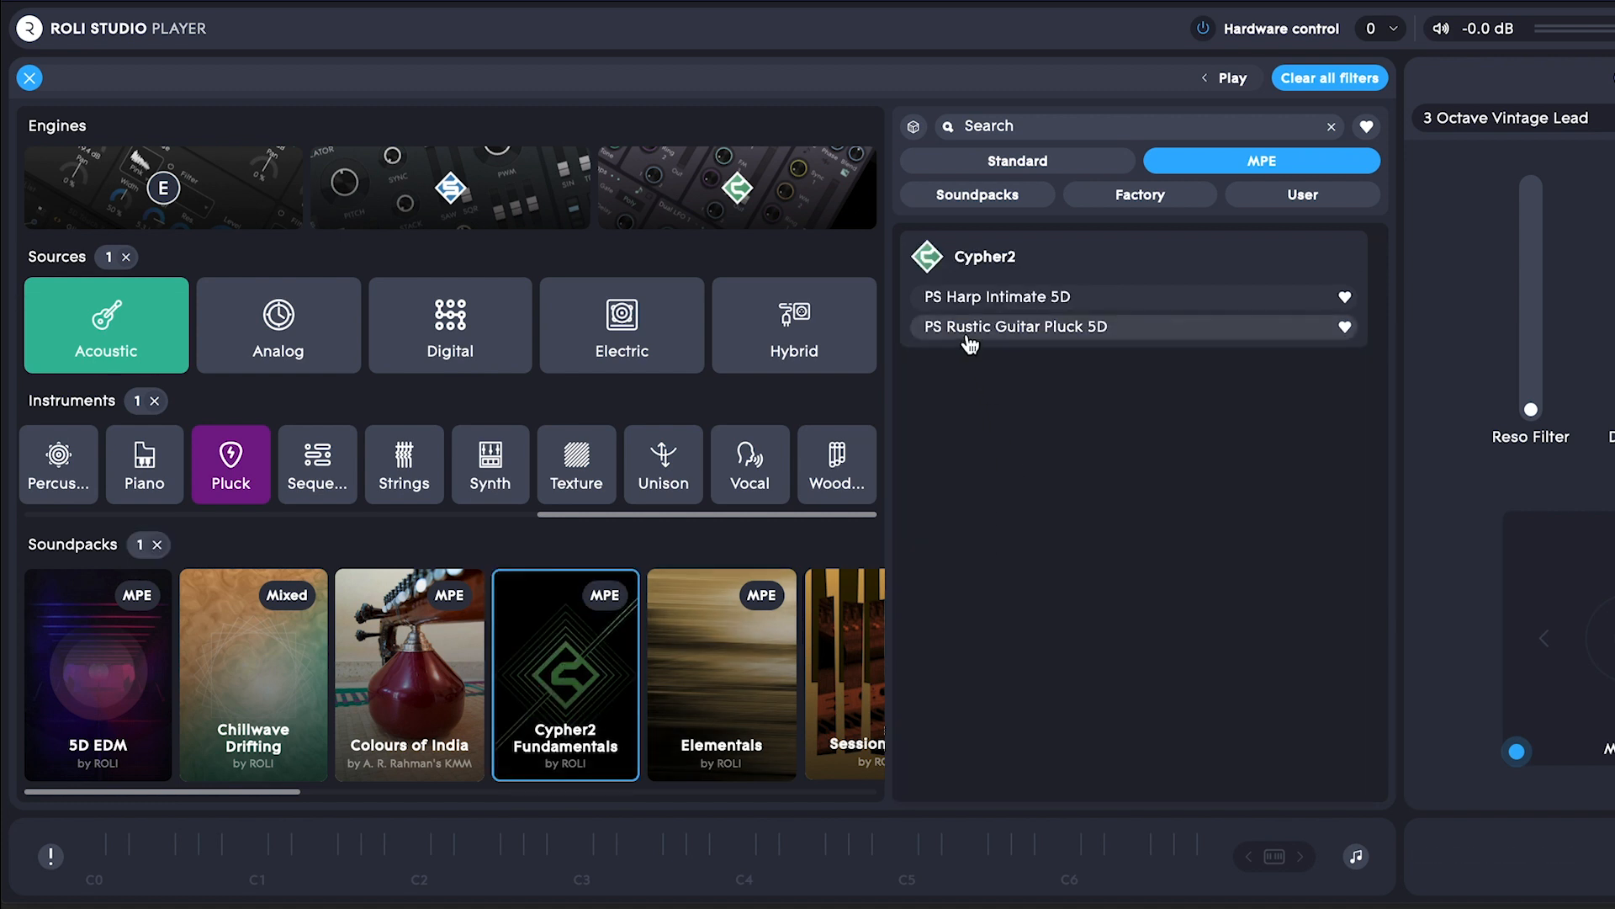
{"action": "left_click", "coordinate": [1015, 326]}
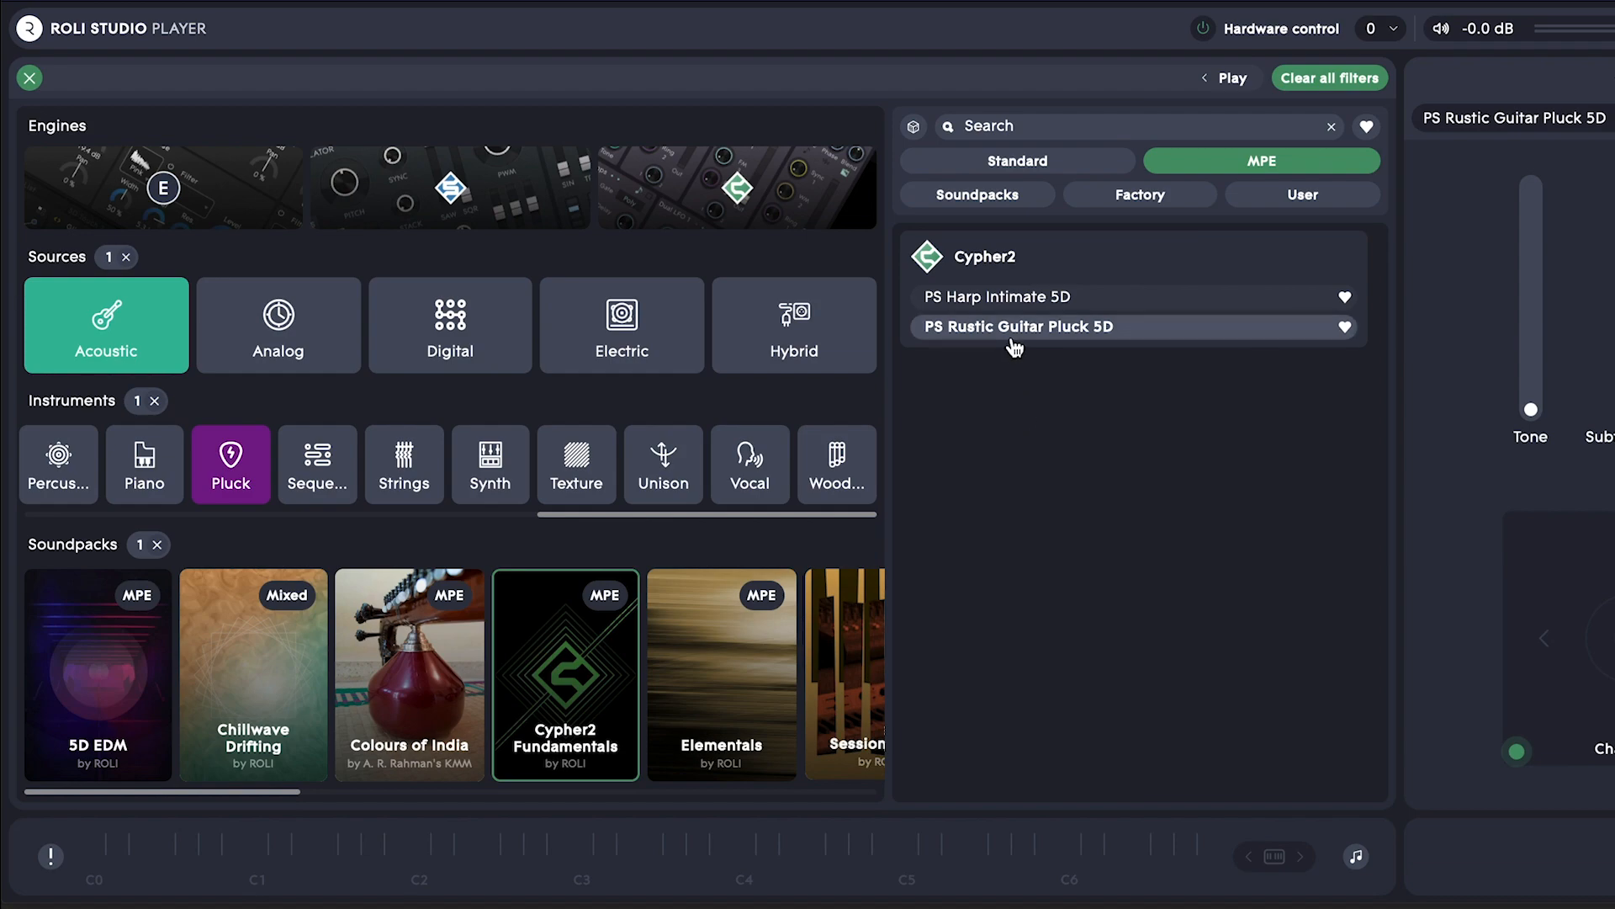
{"action": "mouse_move", "coordinate": [1014, 297]}
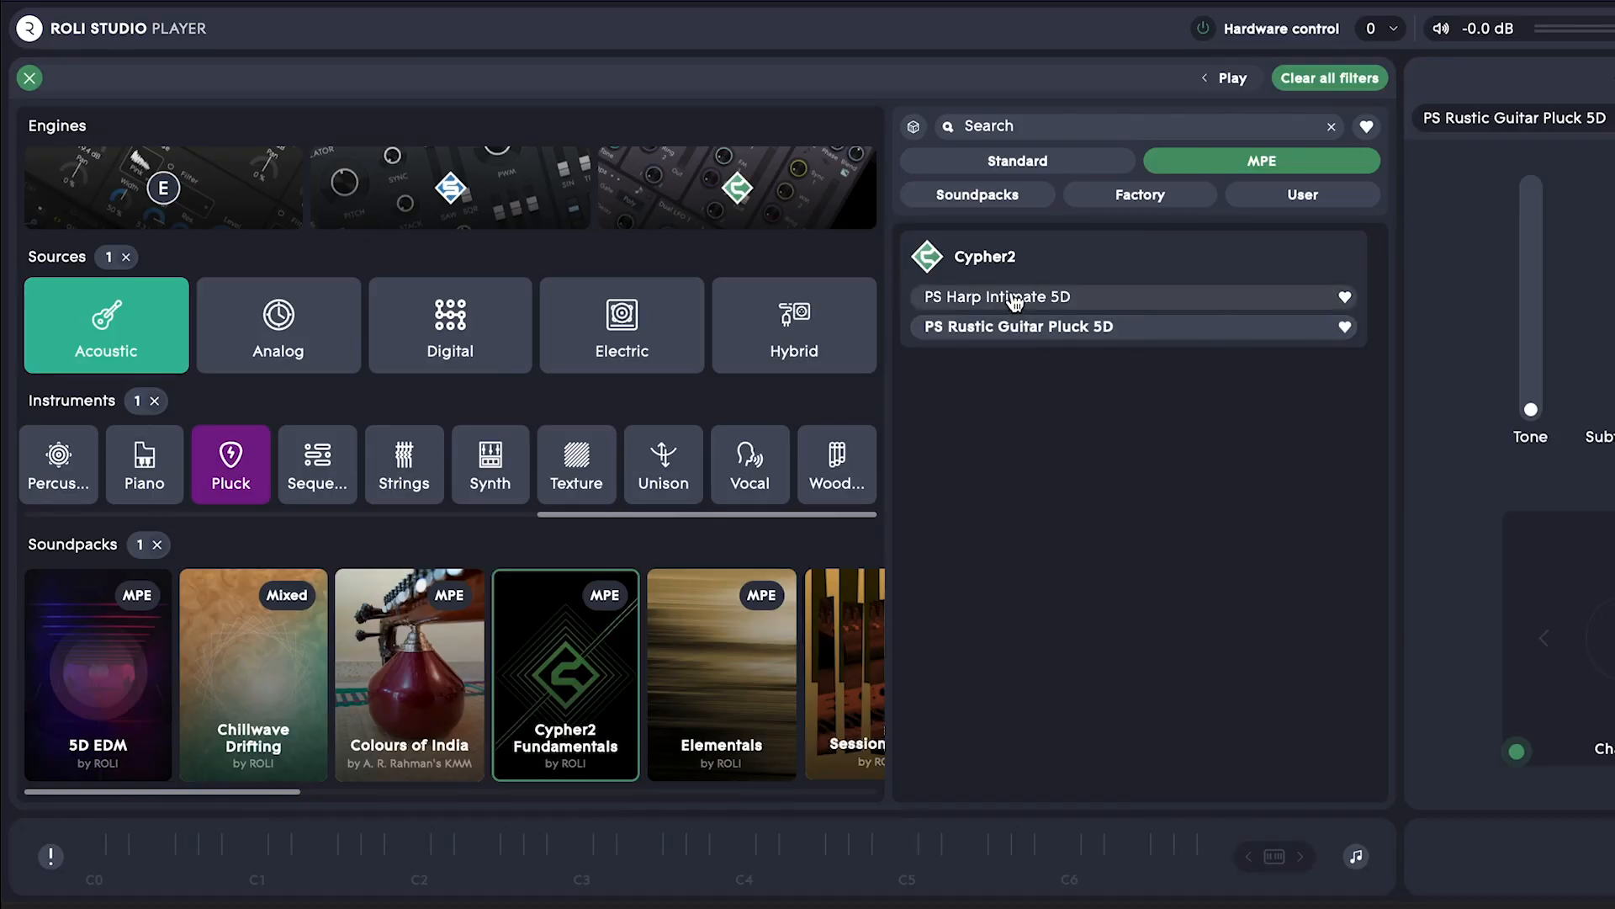
{"action": "left_click", "coordinate": [994, 297]}
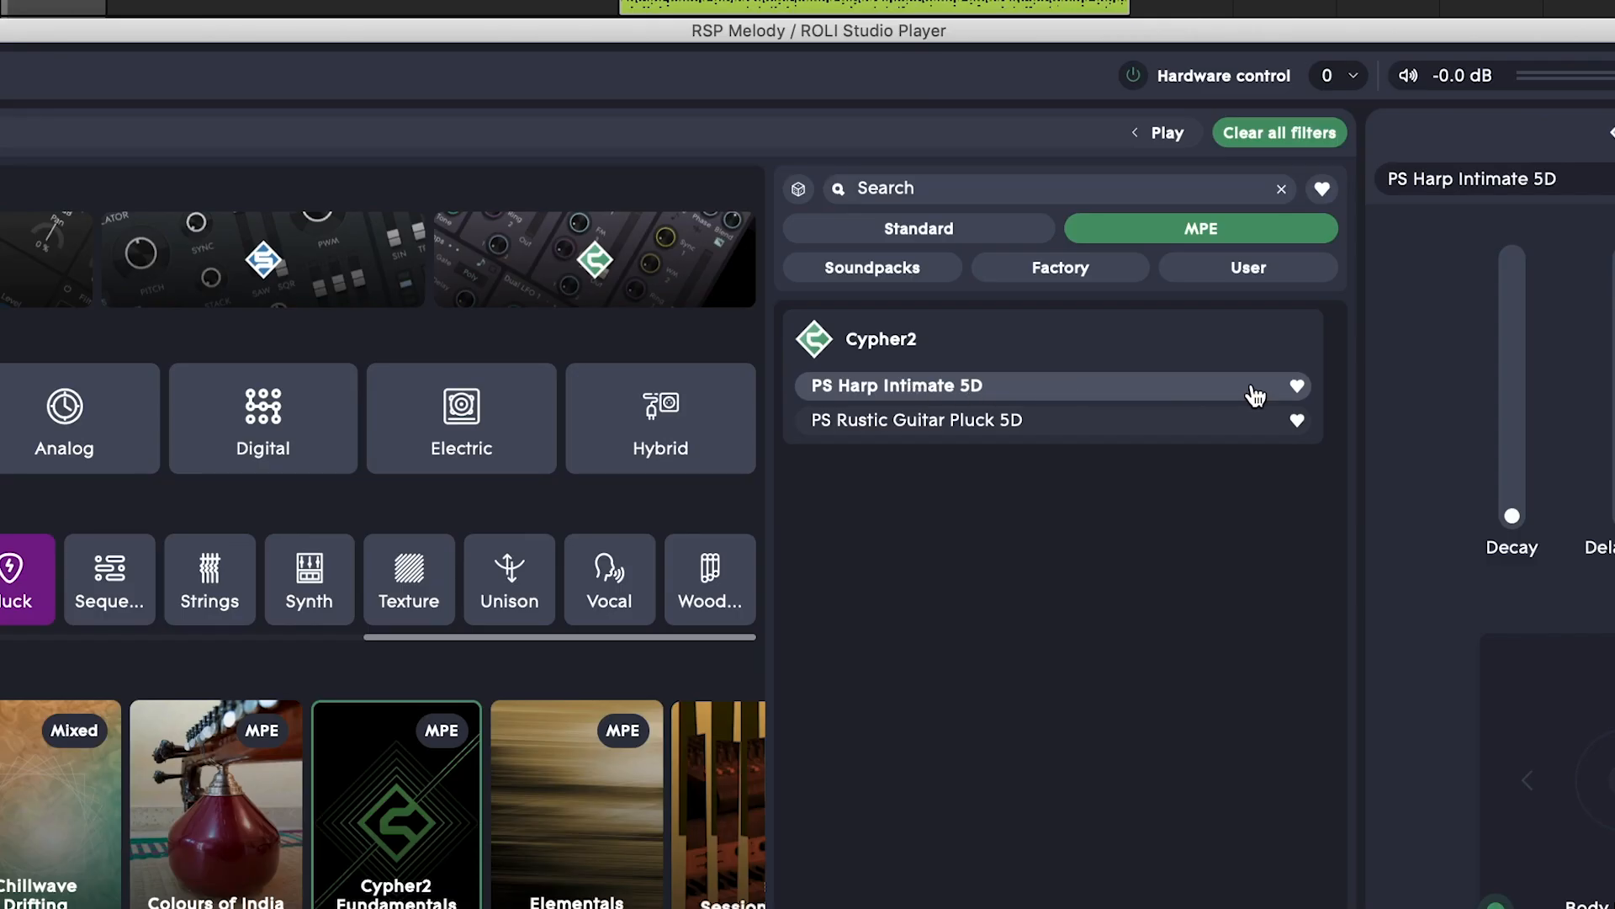
Step: Favourite PS Harp Intimate 5D and dismiss the Explore sounds panel to reveal the main player
{"action": "left_click", "coordinate": [1297, 385]}
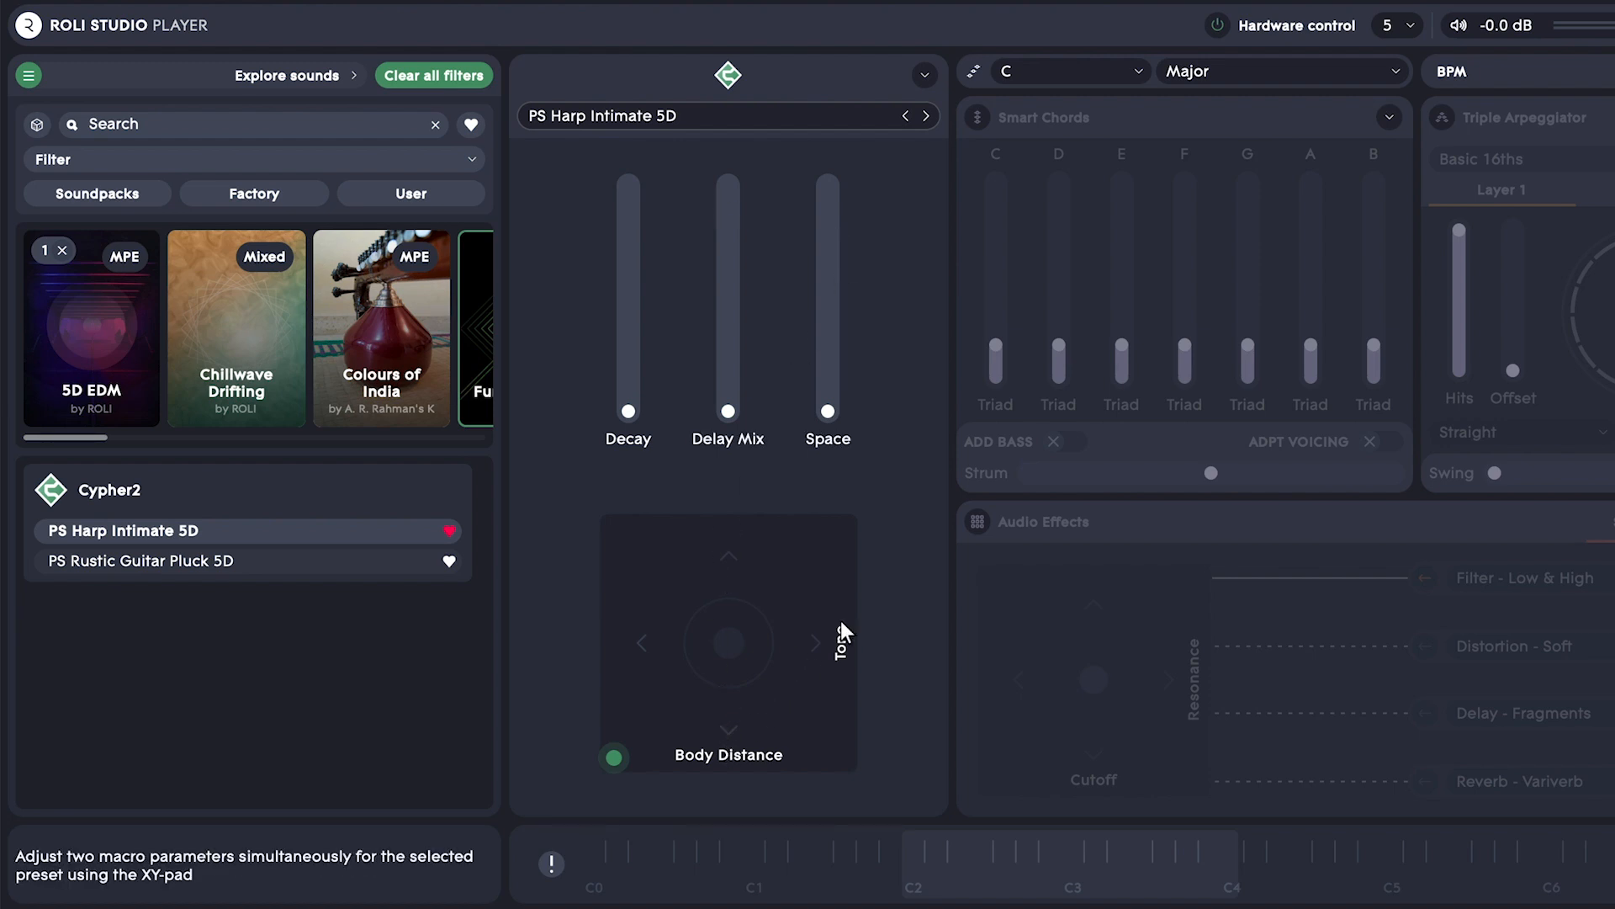
{"action": "left_click_drag", "start_coordinate": [627, 400], "coordinate": [627, 247]}
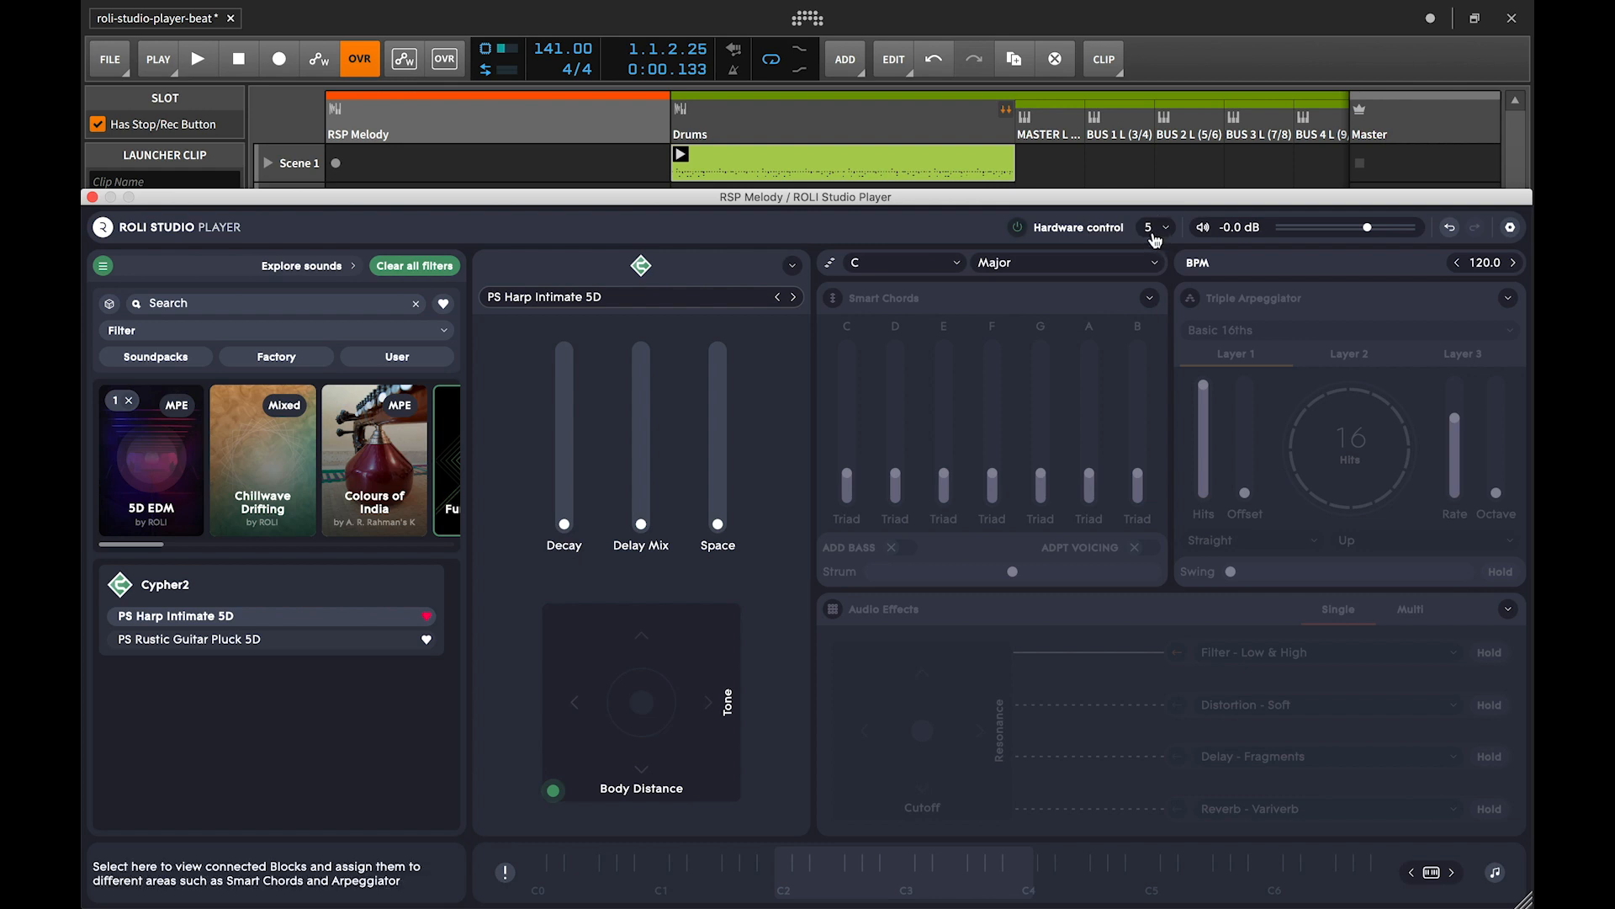
Step: Open the Hardware control assignment overview for the connected Block
{"action": "left_click", "coordinate": [1018, 228]}
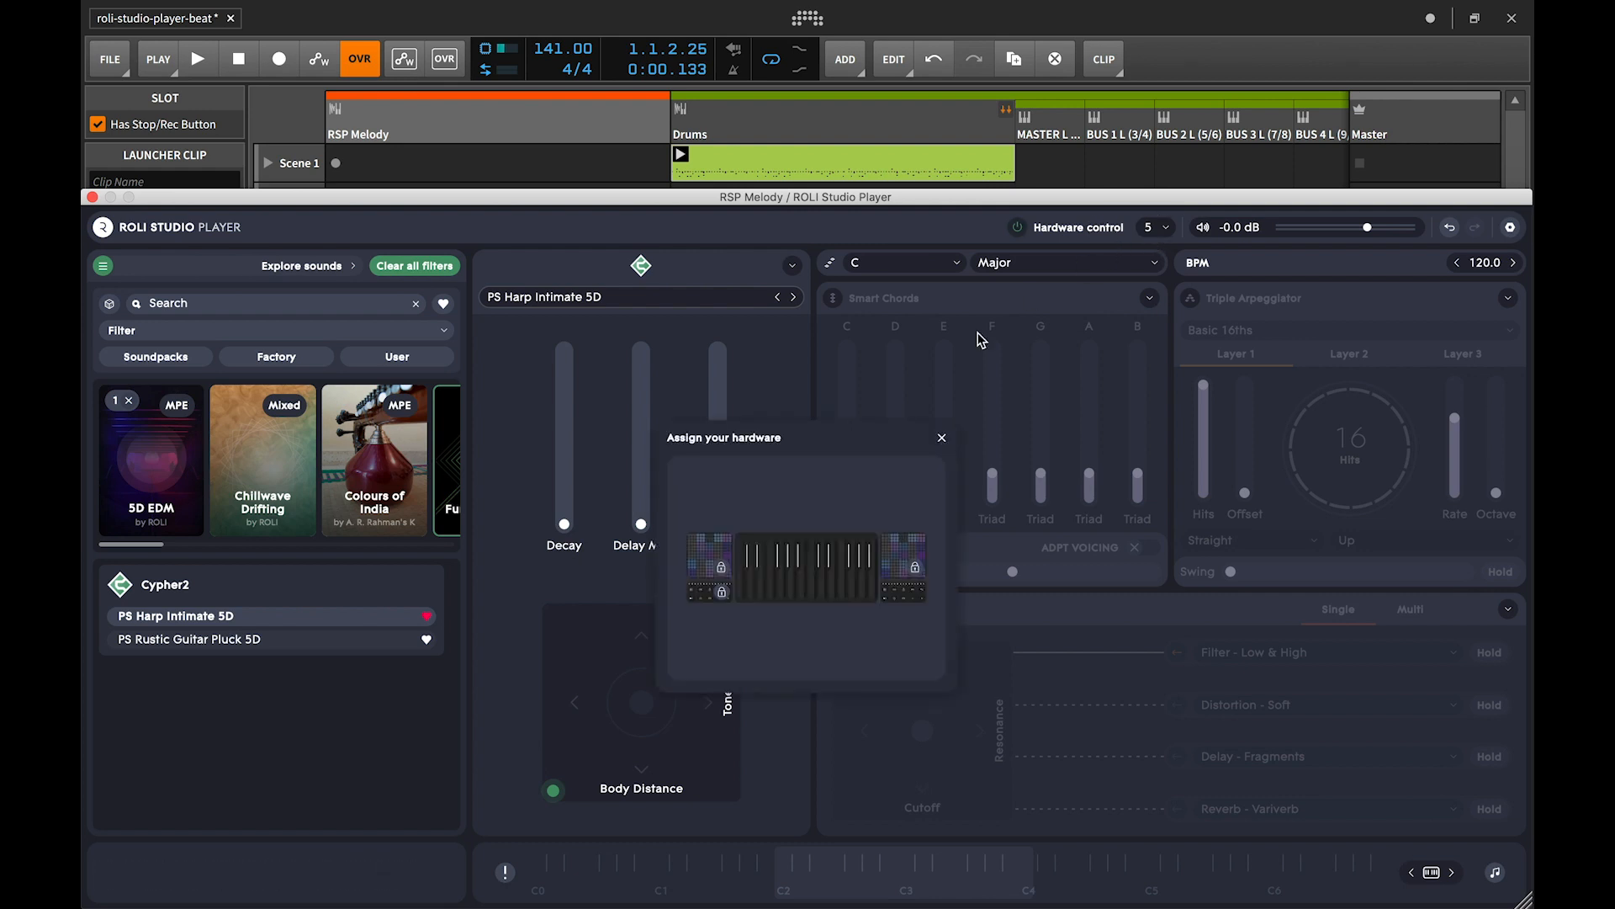
{"action": "mouse_move", "coordinate": [711, 556]}
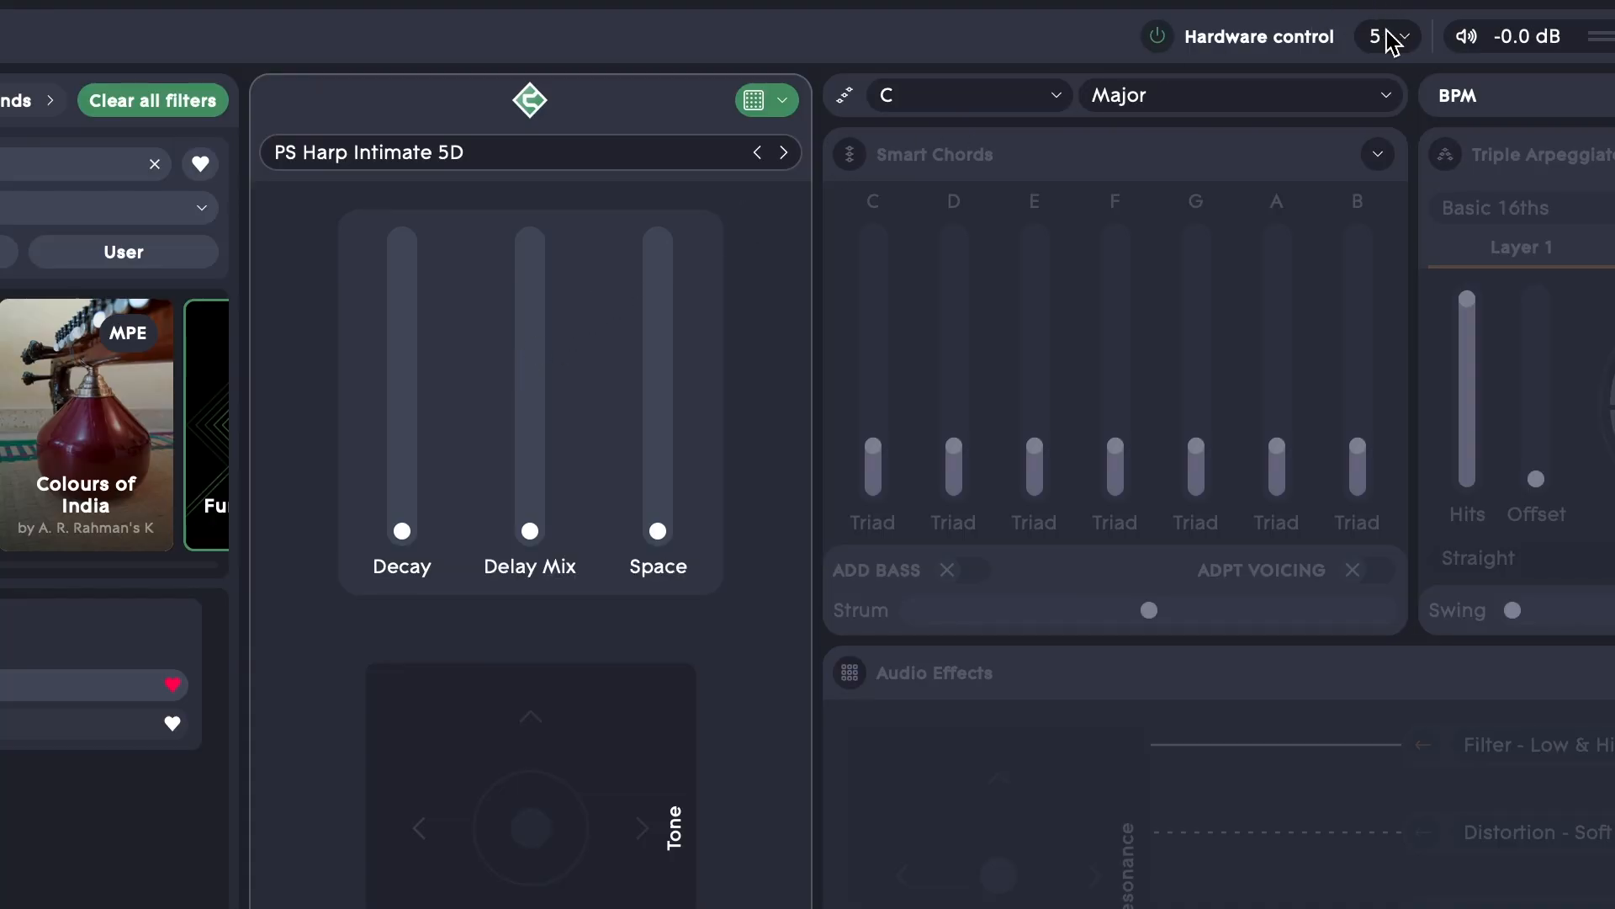
{"action": "left_click", "coordinate": [1403, 36]}
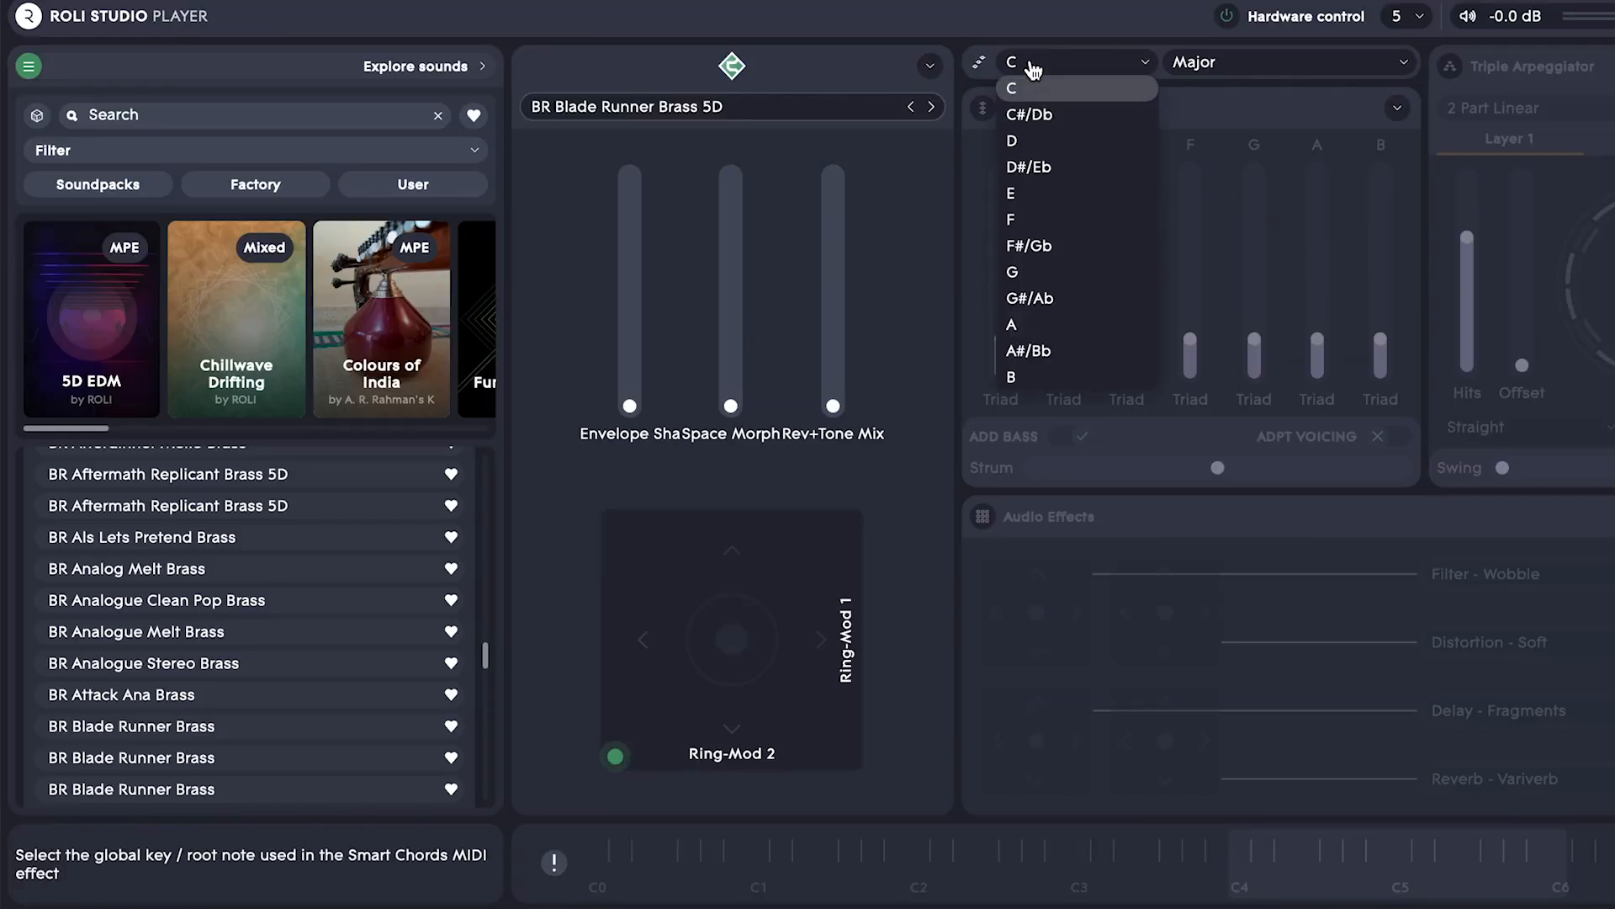
{"action": "mouse_move", "coordinate": [1064, 102]}
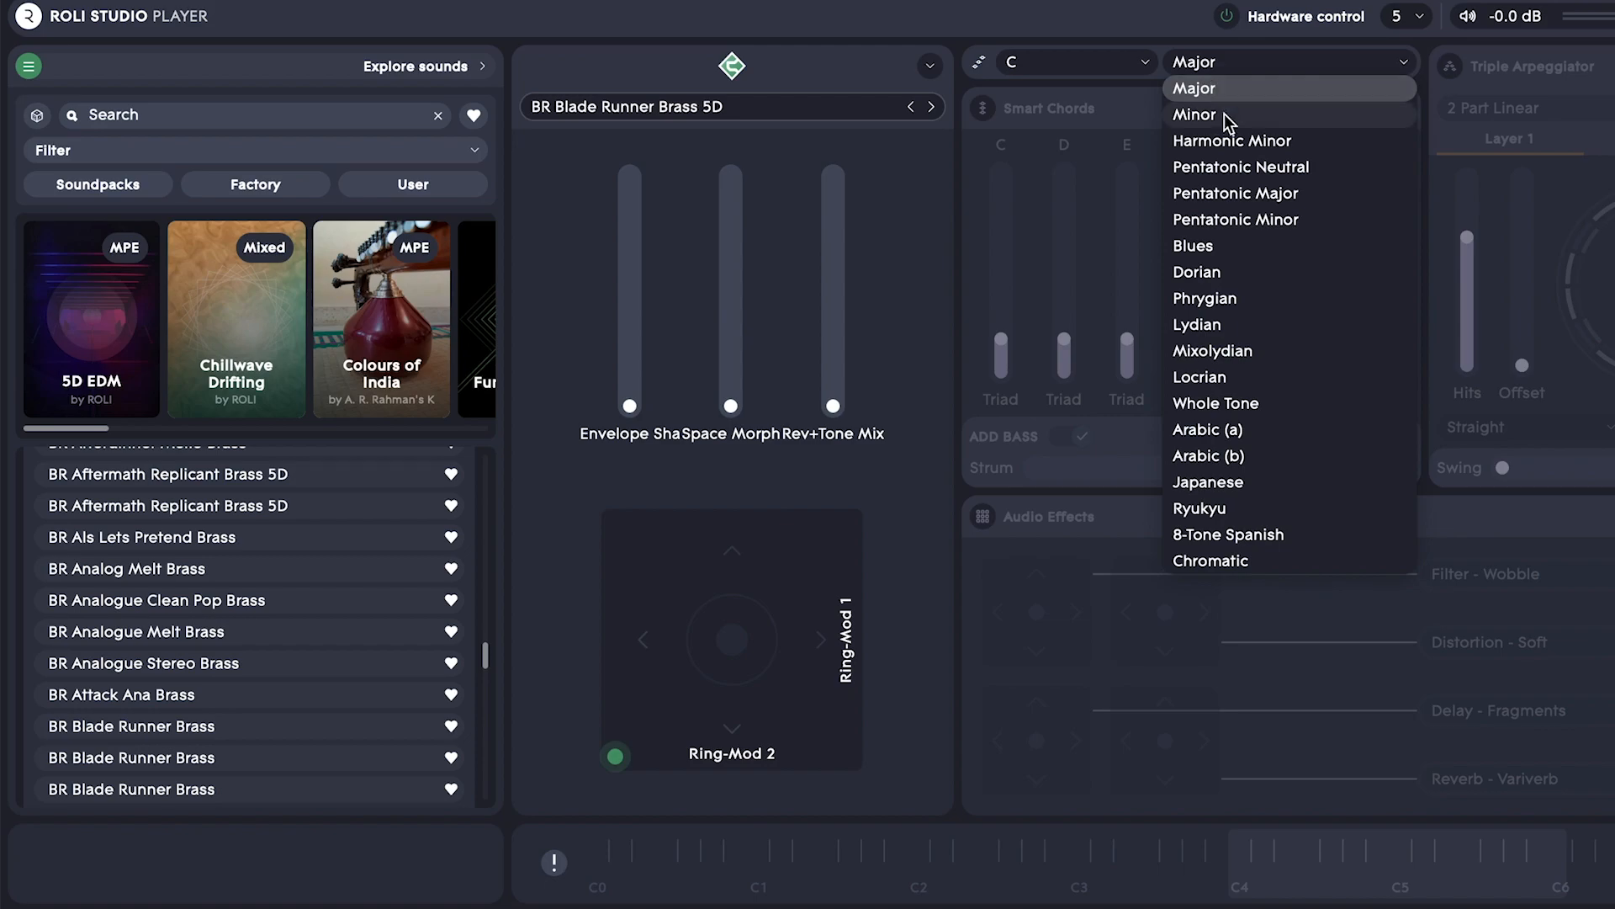
Step: Change the Smart Chords scale to Minor, keeping C as the key
{"action": "left_click", "coordinate": [1194, 114]}
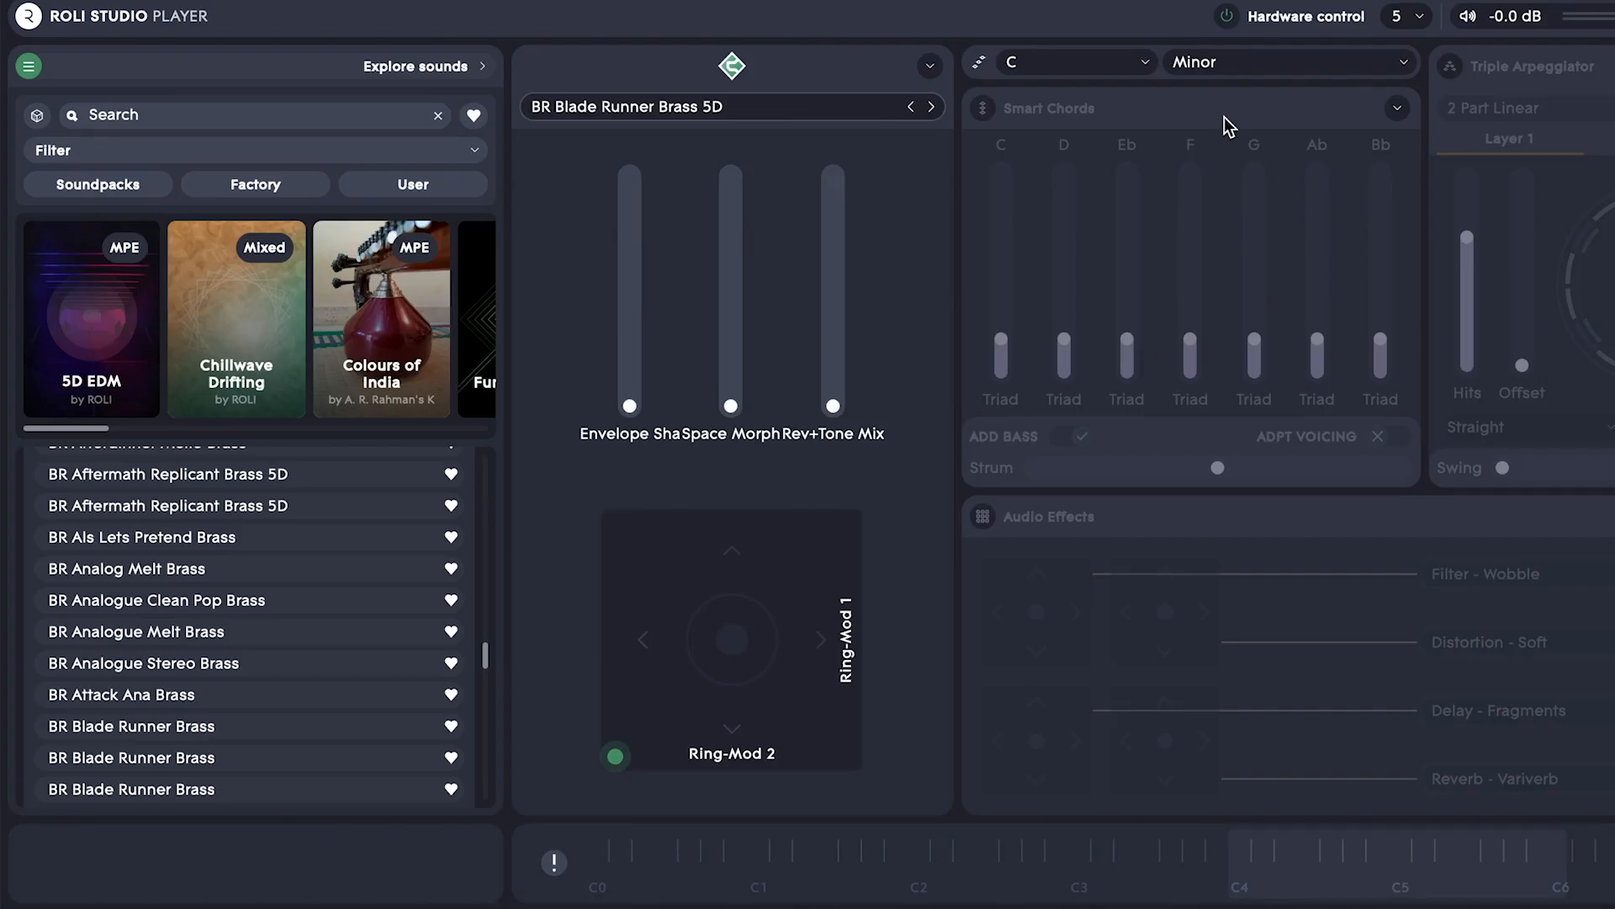
Step: Turn on Smart Chords, assign hardware, and extend the Ab and Bb chords to 11ths
{"action": "left_click", "coordinate": [984, 109]}
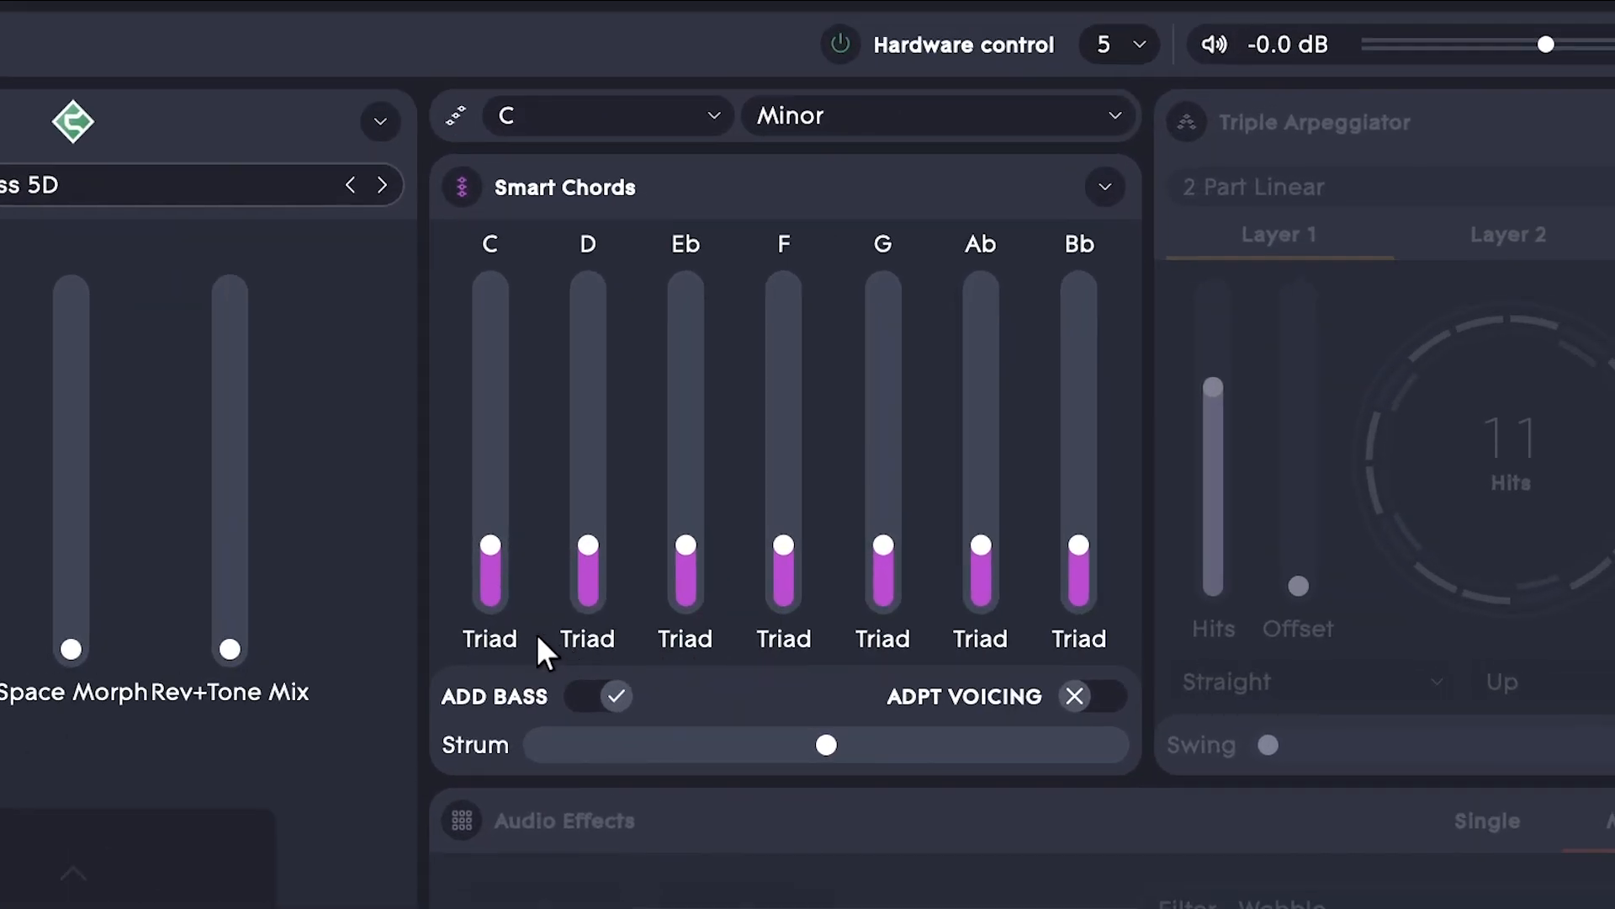
{"action": "mouse_move", "coordinate": [453, 592]}
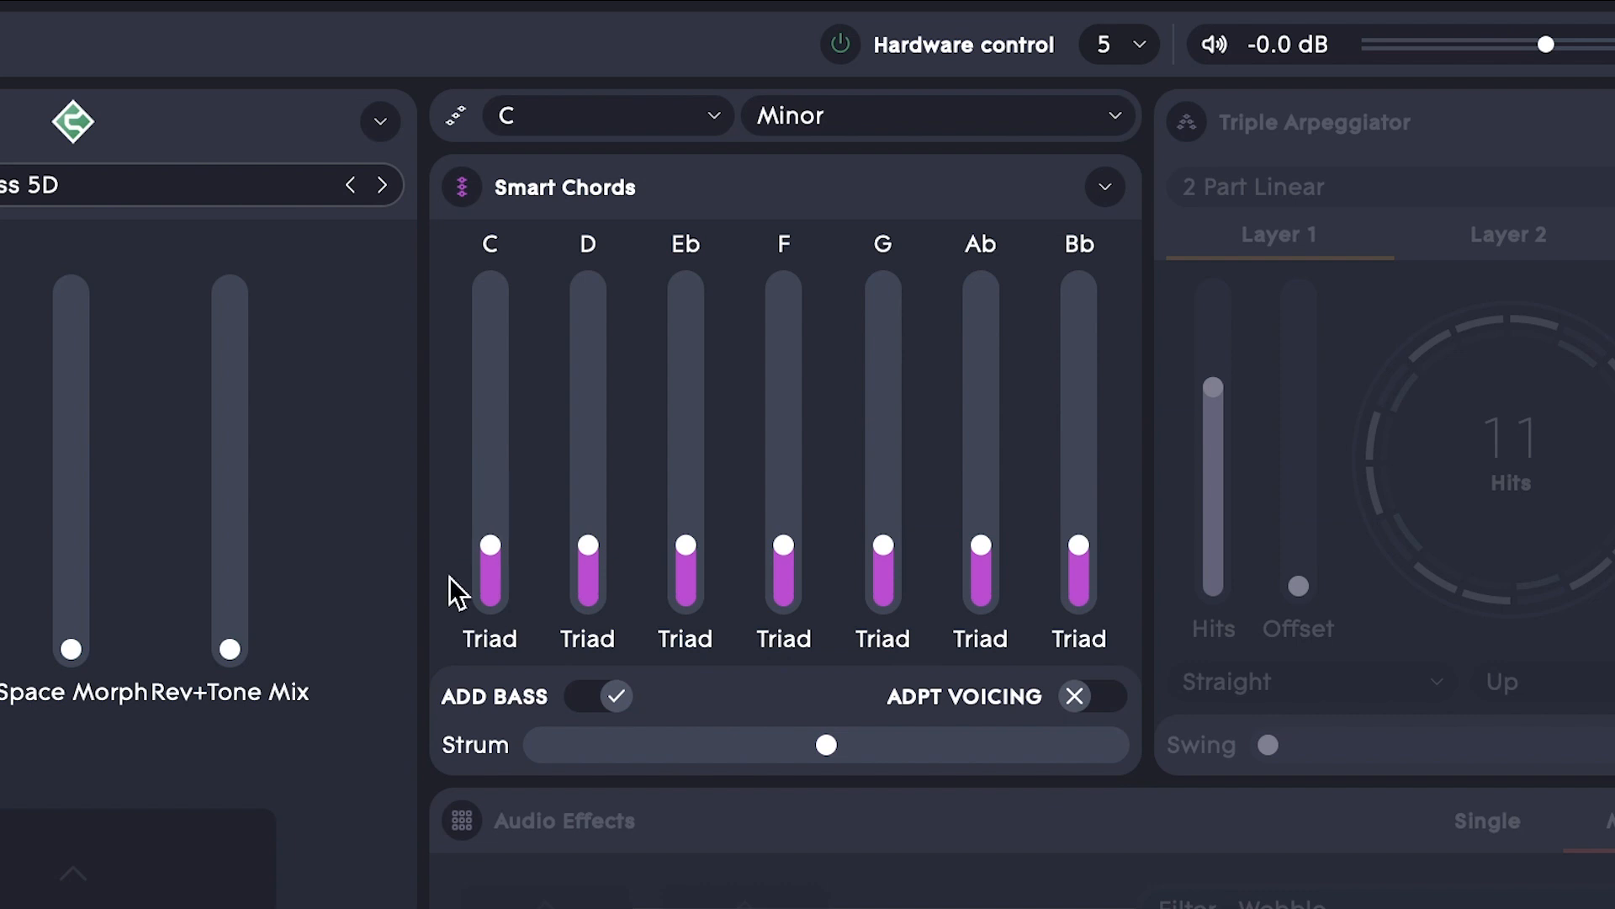
{"action": "left_click_drag", "start_coordinate": [587, 543], "coordinate": [587, 440]}
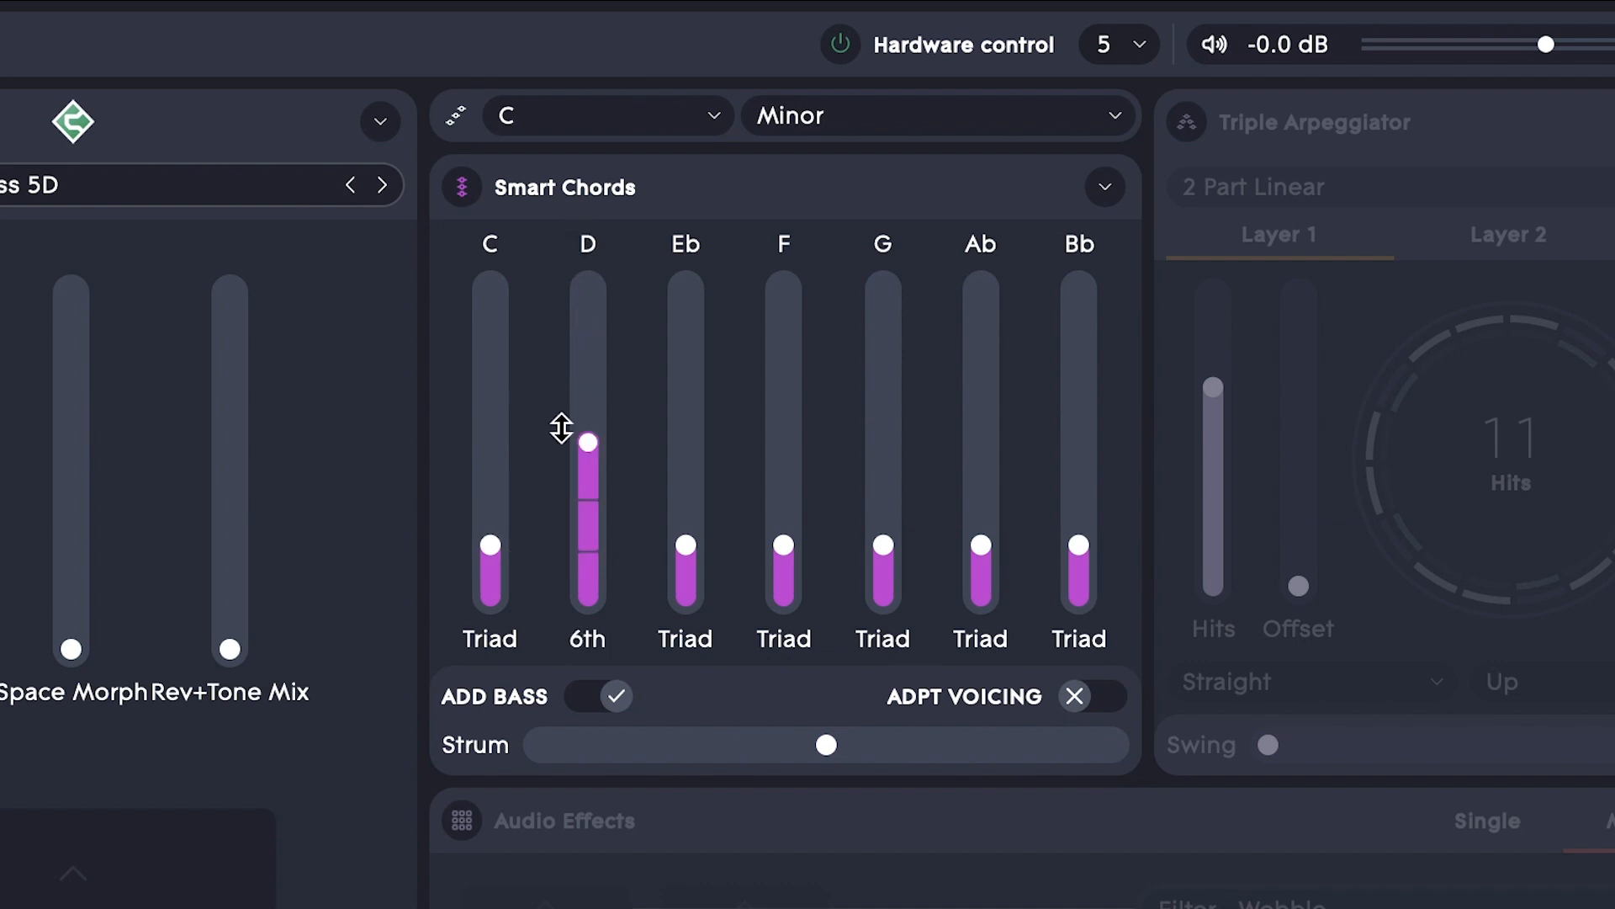
{"action": "left_click_drag", "start_coordinate": [587, 440], "coordinate": [587, 542]}
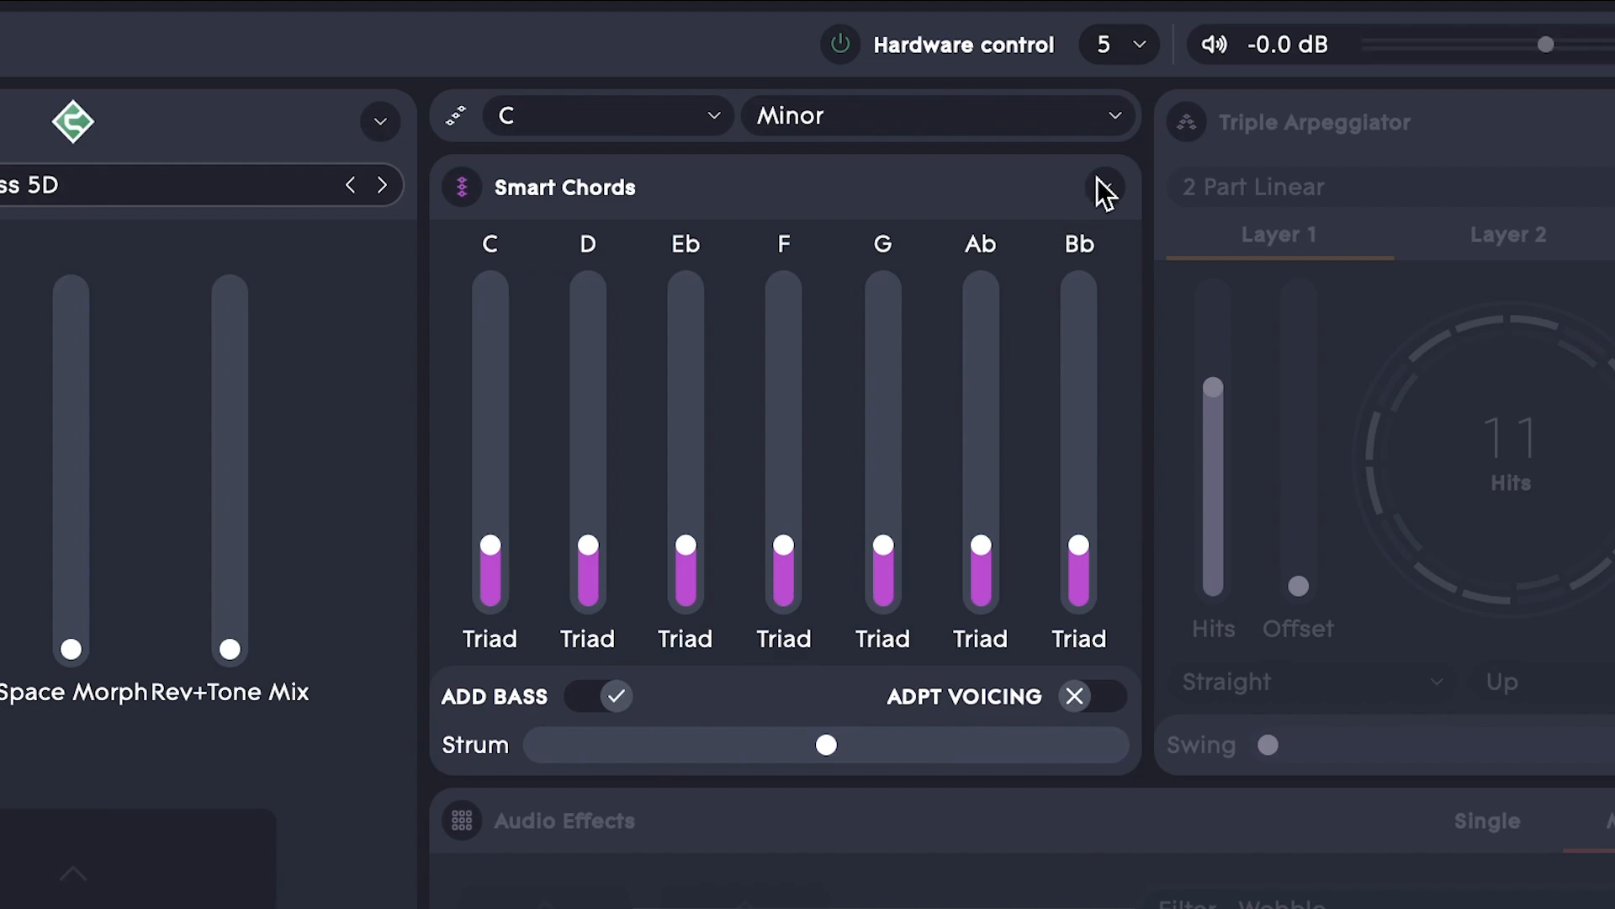
{"action": "left_click", "coordinate": [1084, 187]}
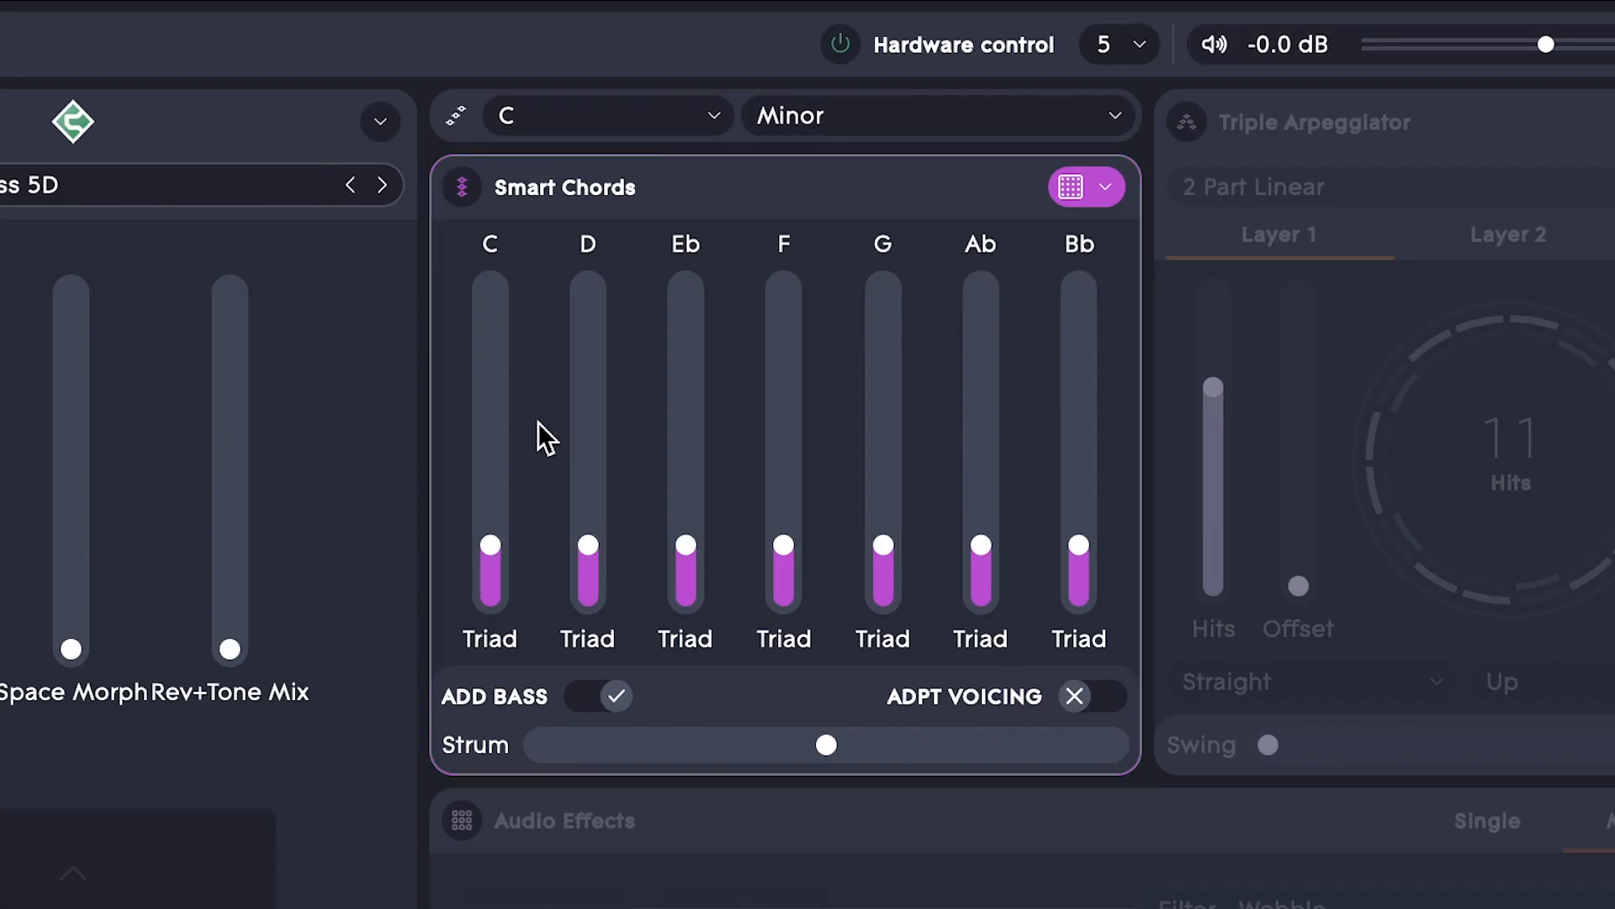
{"action": "left_click_drag", "start_coordinate": [1078, 543], "coordinate": [1079, 492]}
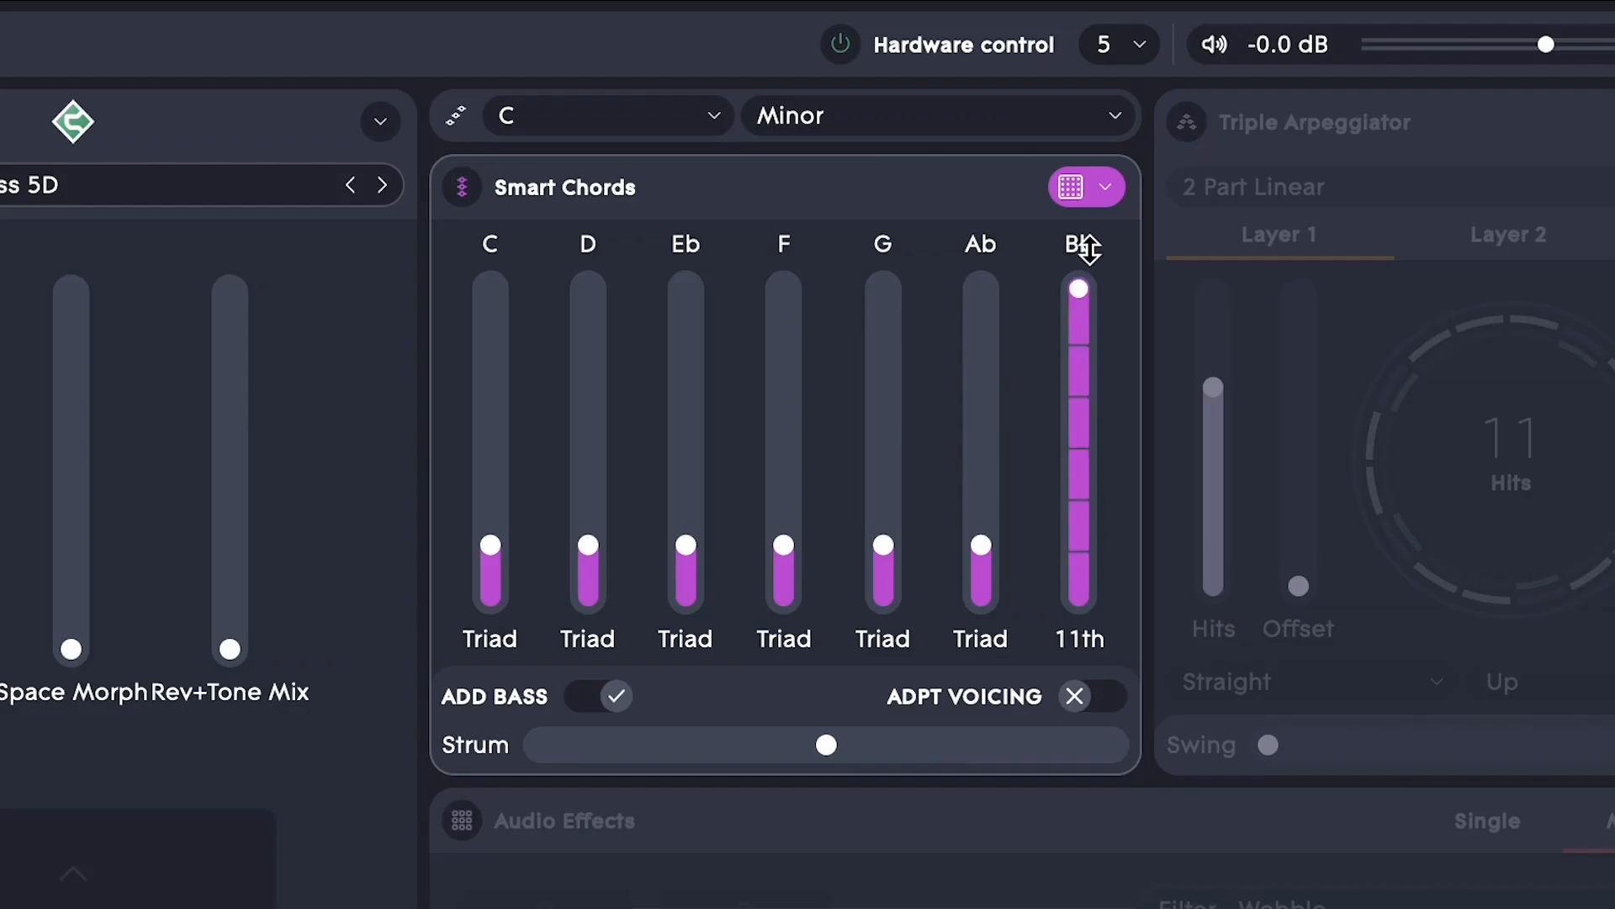
{"action": "left_click_drag", "start_coordinate": [979, 546], "coordinate": [979, 289]}
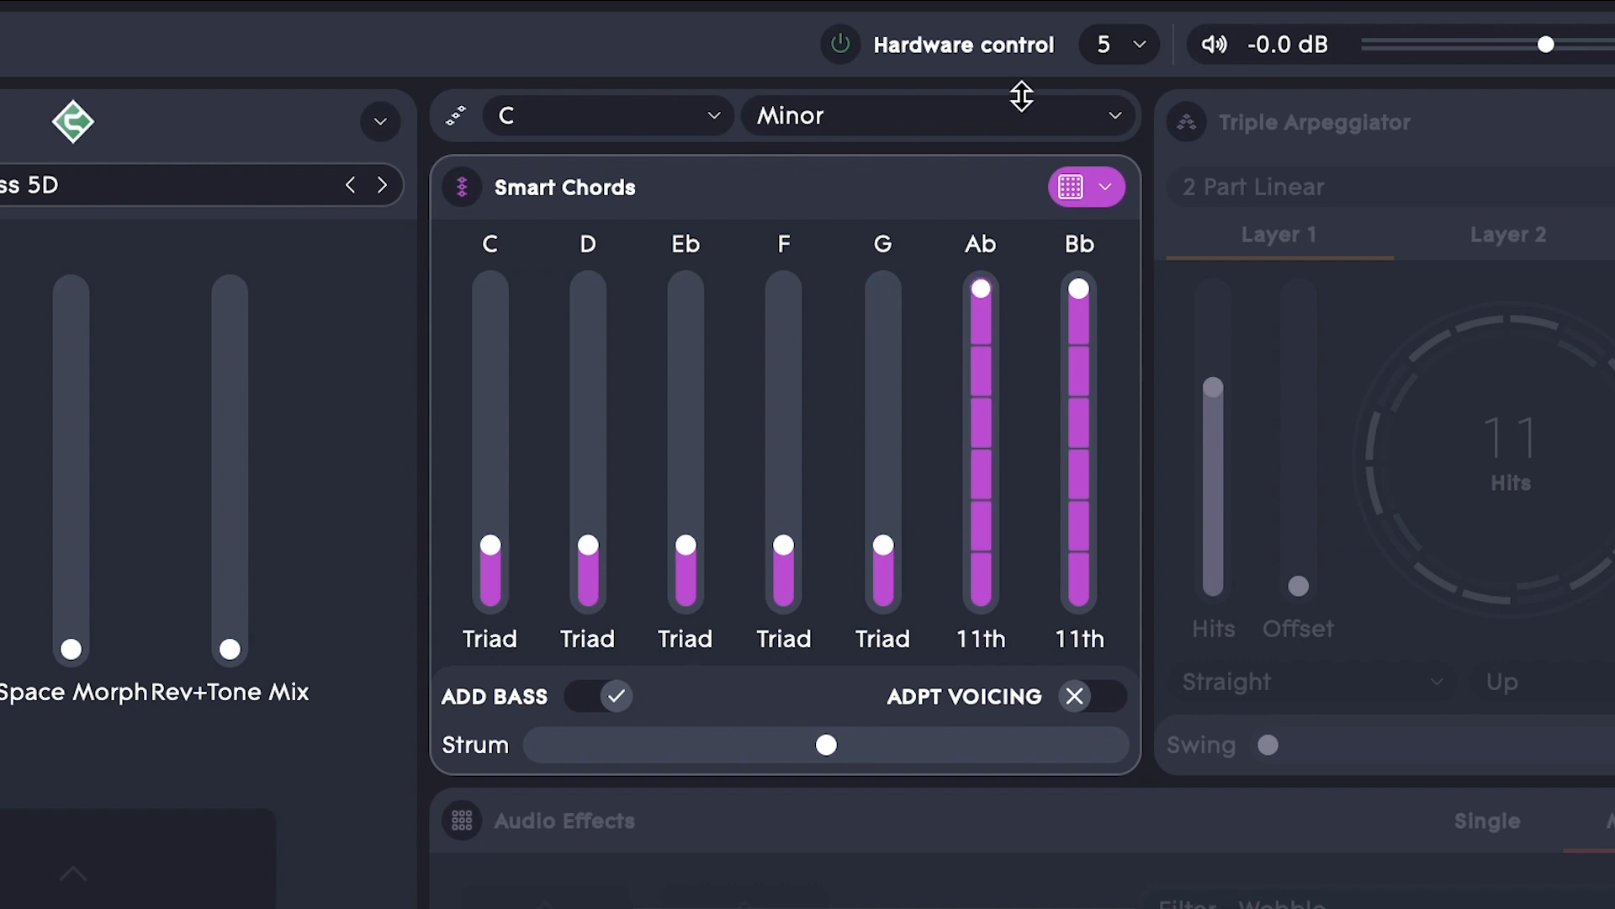
{"action": "mouse_move", "coordinate": [685, 606]}
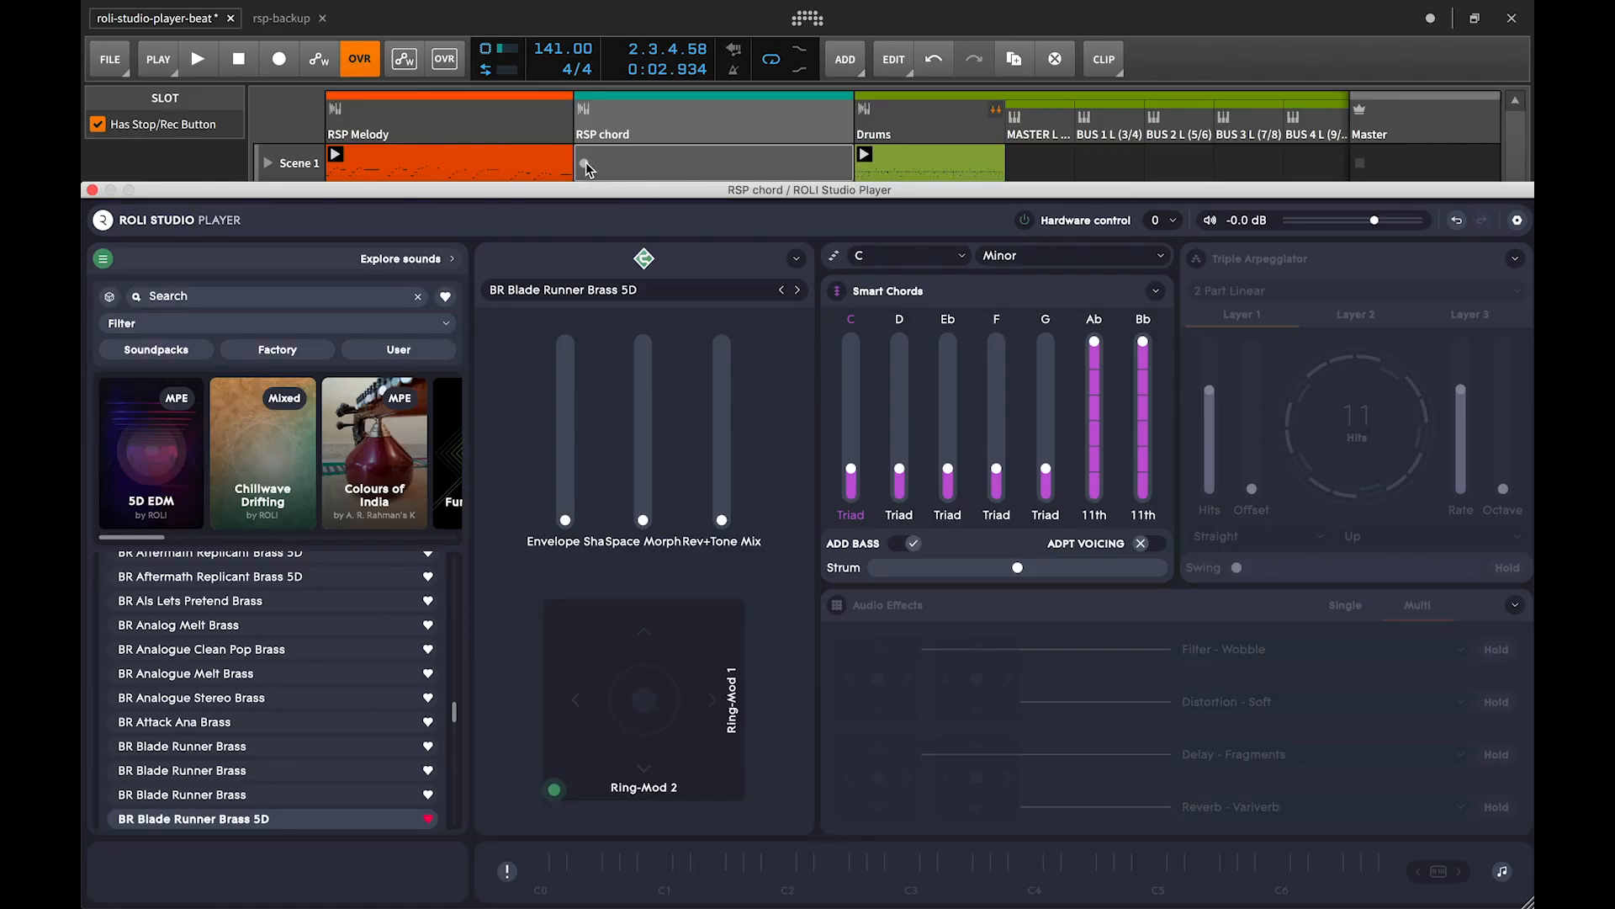
Step: Record a chord clip on the RSP chord track and open the RSP Arp track's player
{"action": "left_click", "coordinate": [587, 162]}
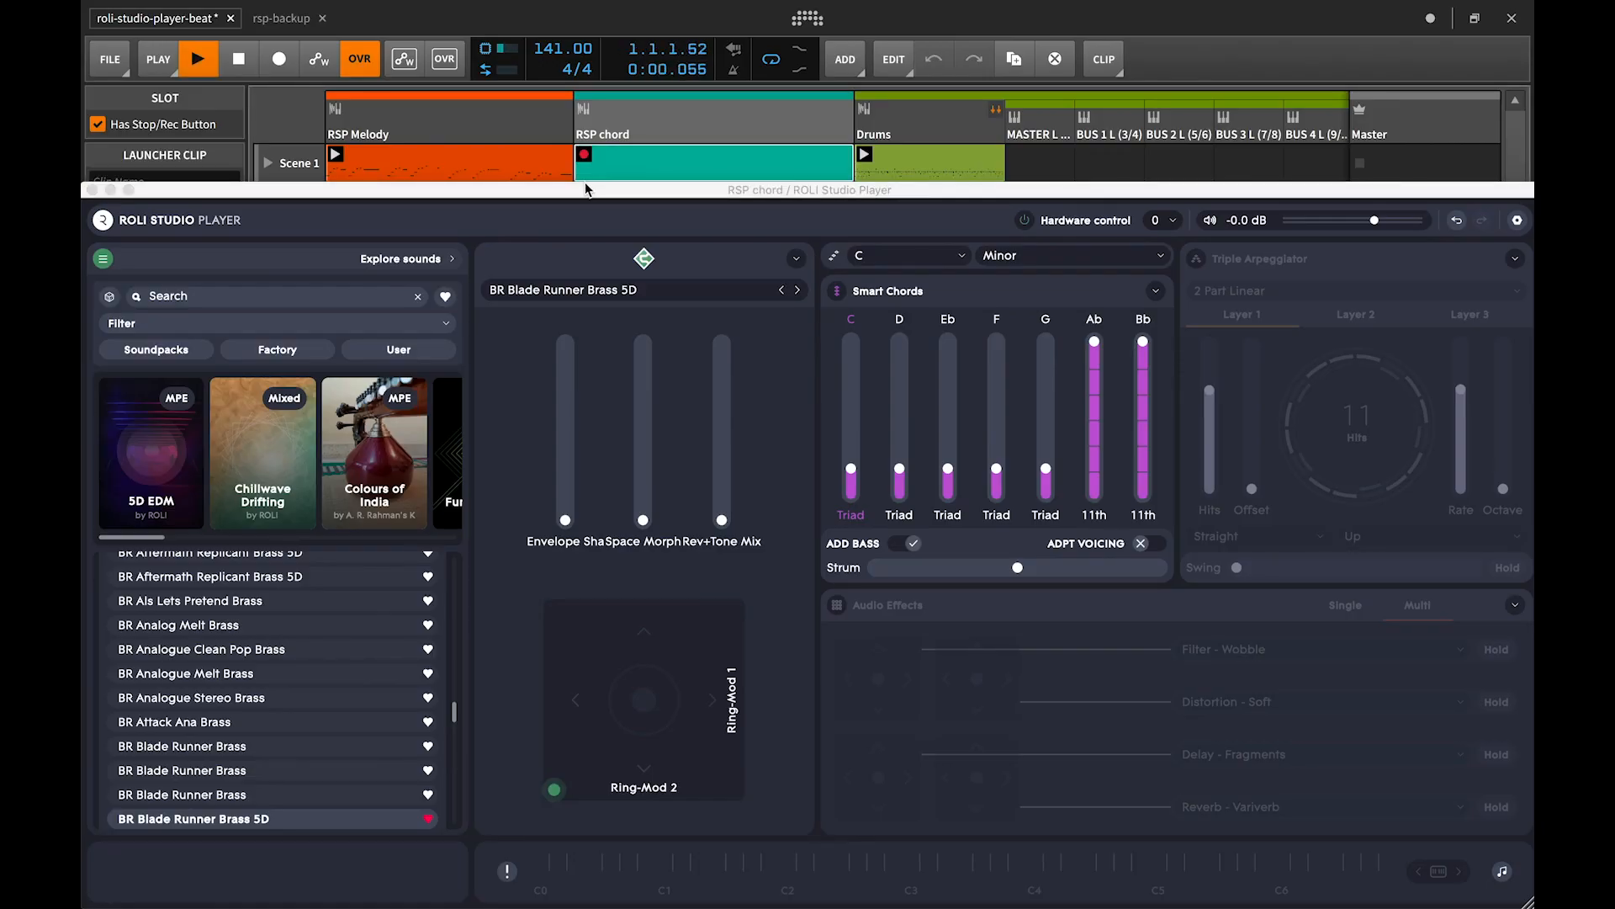
{"action": "left_click", "coordinate": [198, 59]}
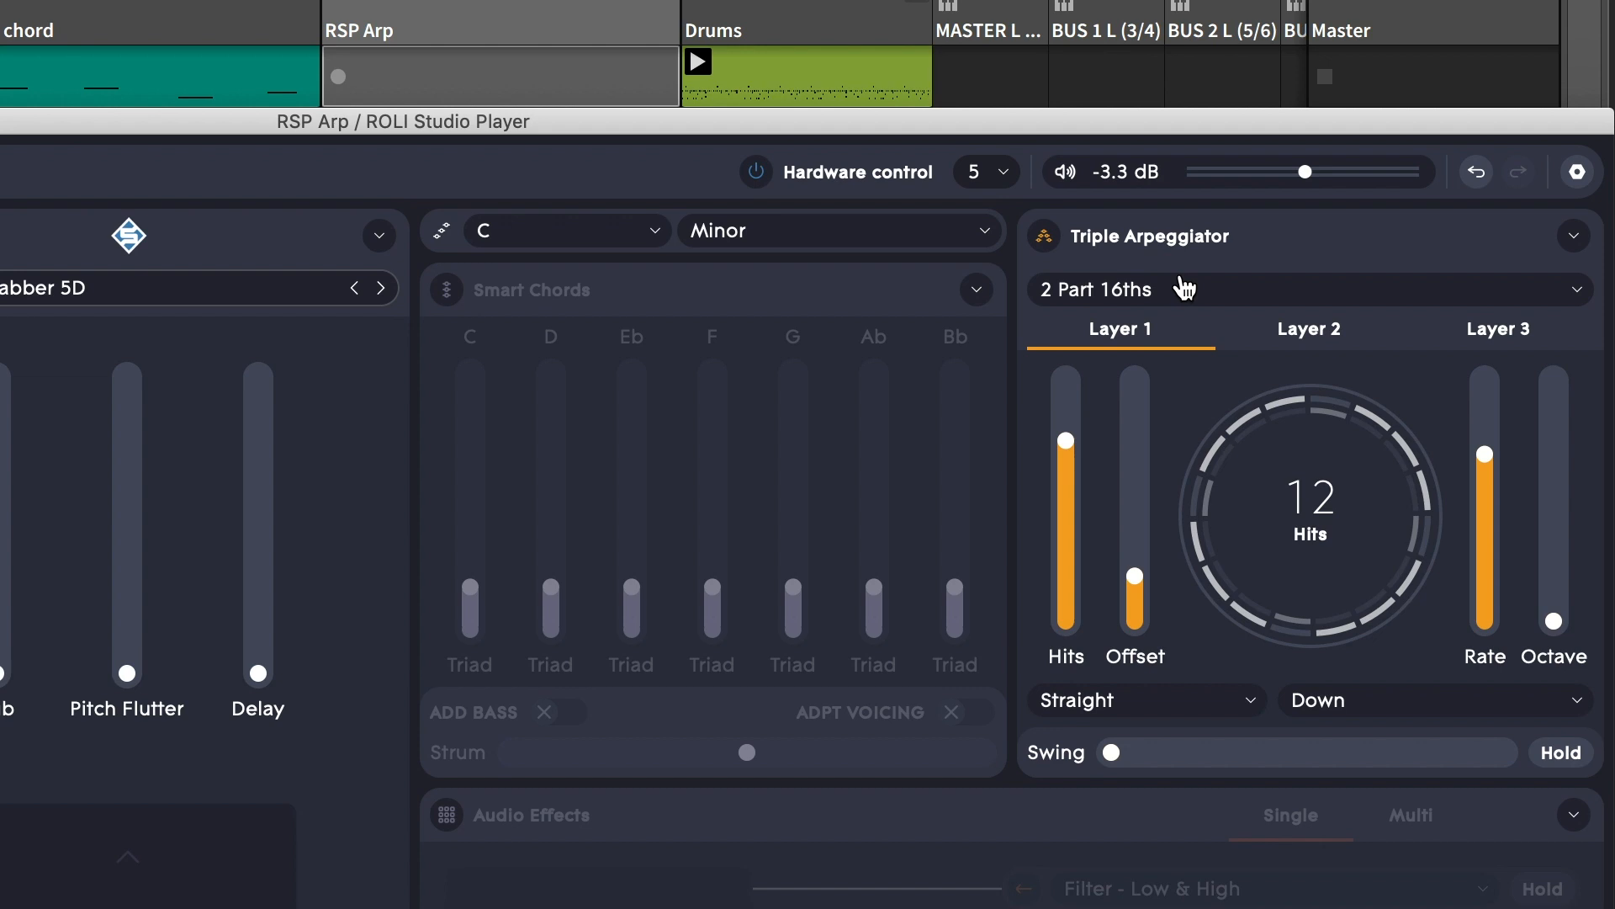
Step: Switch the Triple Arpeggiator to 2 Part Linear and cut Layer 1 to two hits
{"action": "left_click", "coordinate": [1302, 289]}
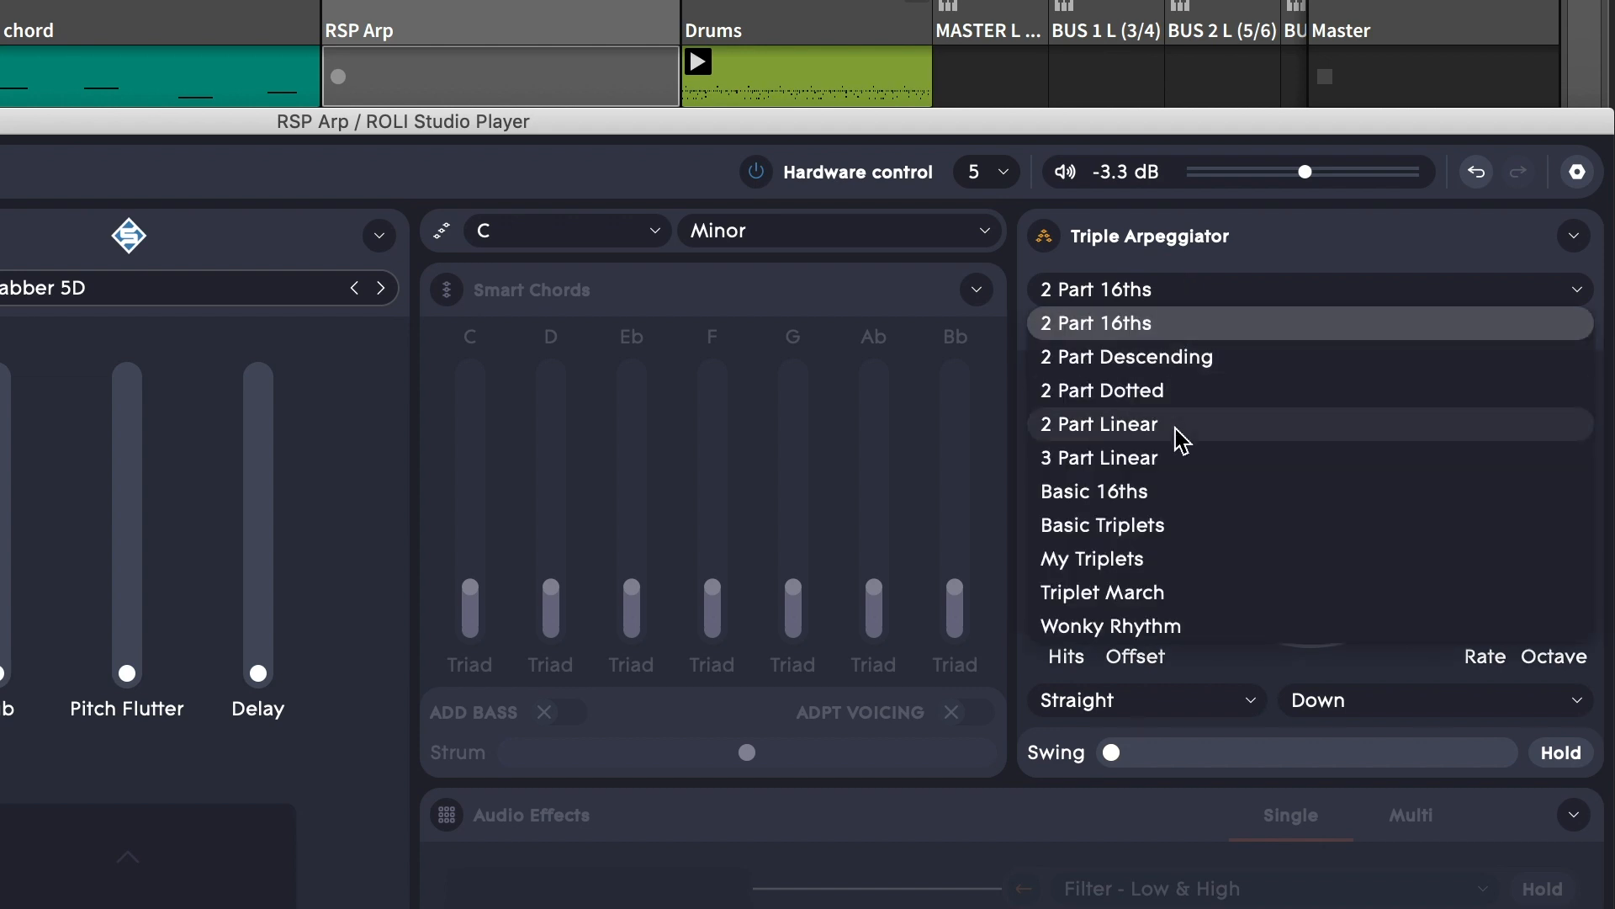
{"action": "left_click", "coordinate": [1100, 423]}
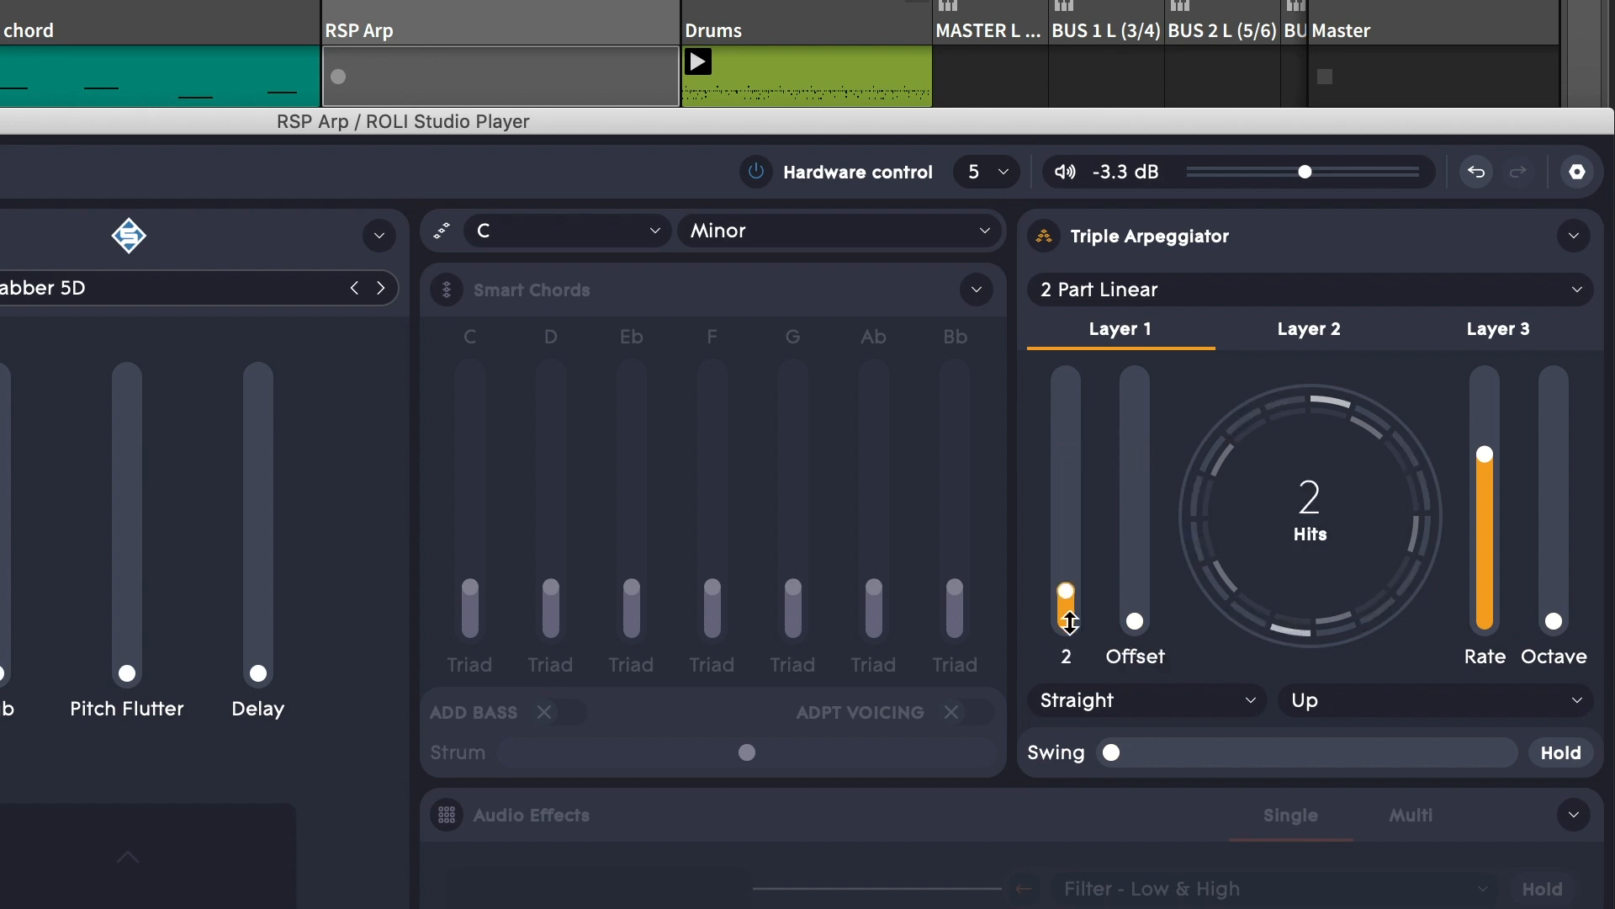
{"action": "left_click_drag", "start_coordinate": [1483, 454], "coordinate": [1482, 582]}
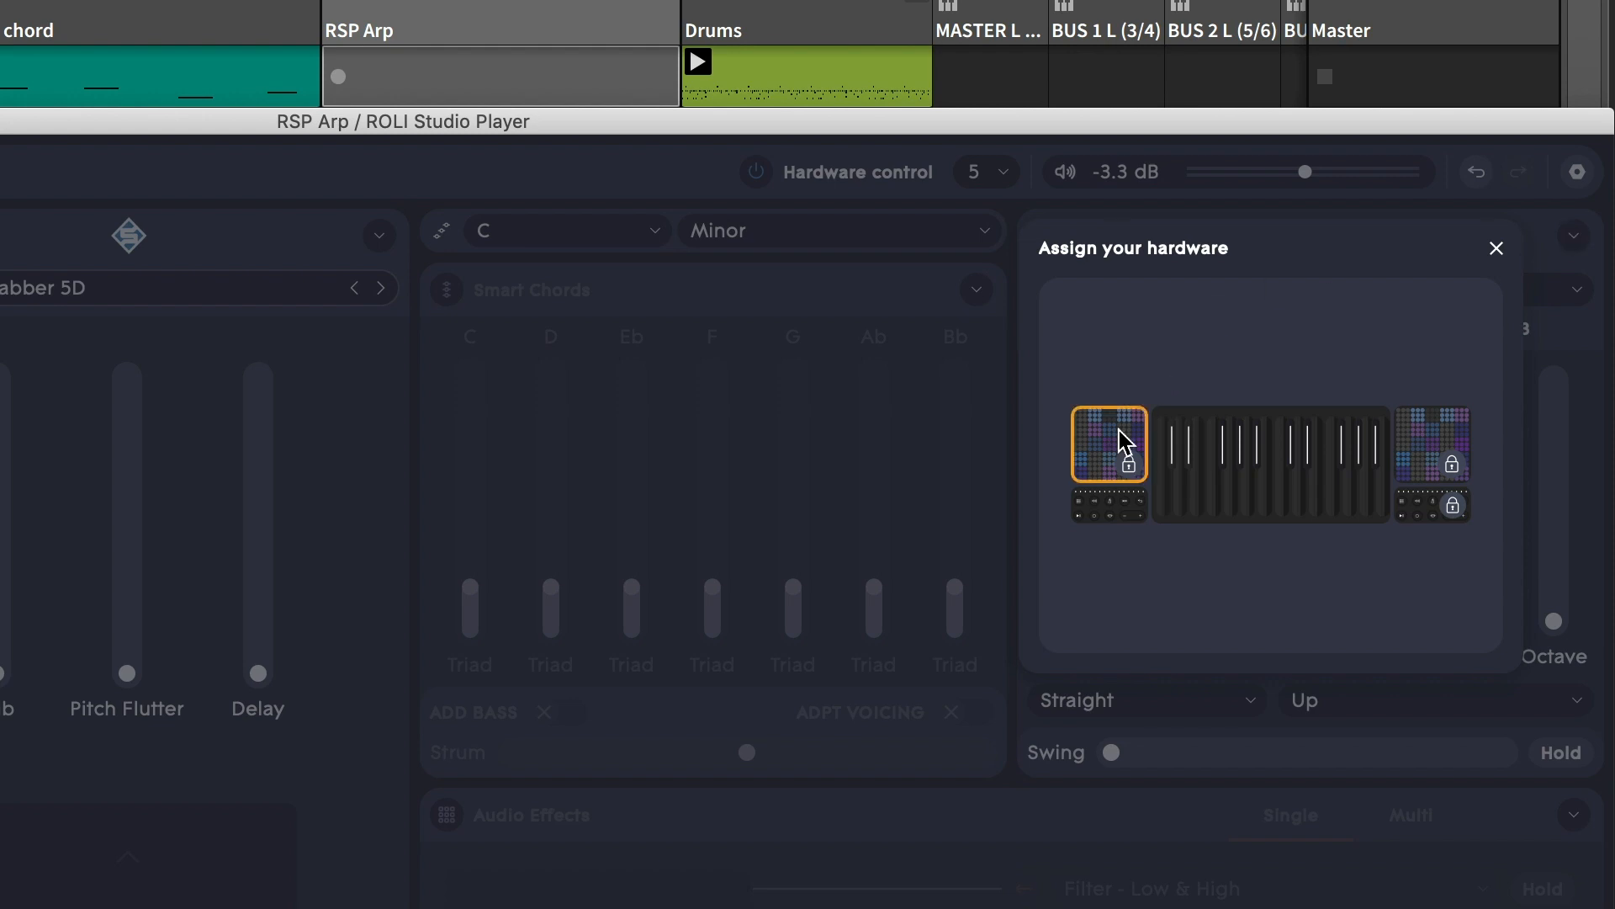
Step: Assign the left Lightpad block to the Triple Arpeggiator
{"action": "left_click", "coordinate": [1495, 247]}
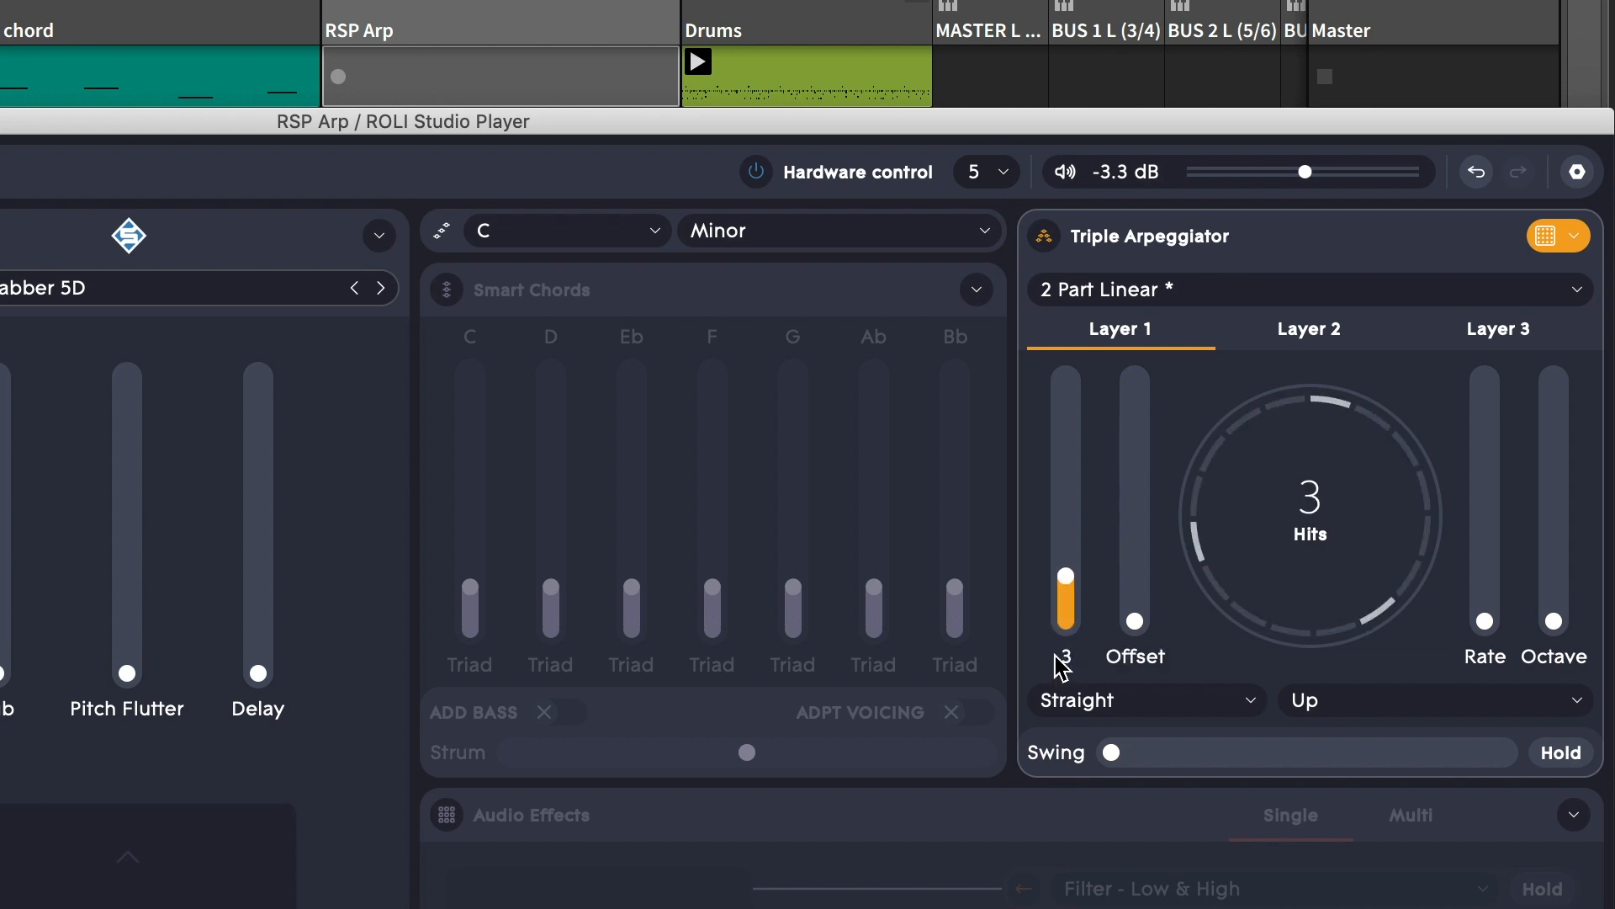
Step: Raise arpeggiator Layer 1 to 11 hits and adjust Layer 2's hit count
{"action": "left_click_drag", "start_coordinate": [1065, 602], "coordinate": [1064, 455]}
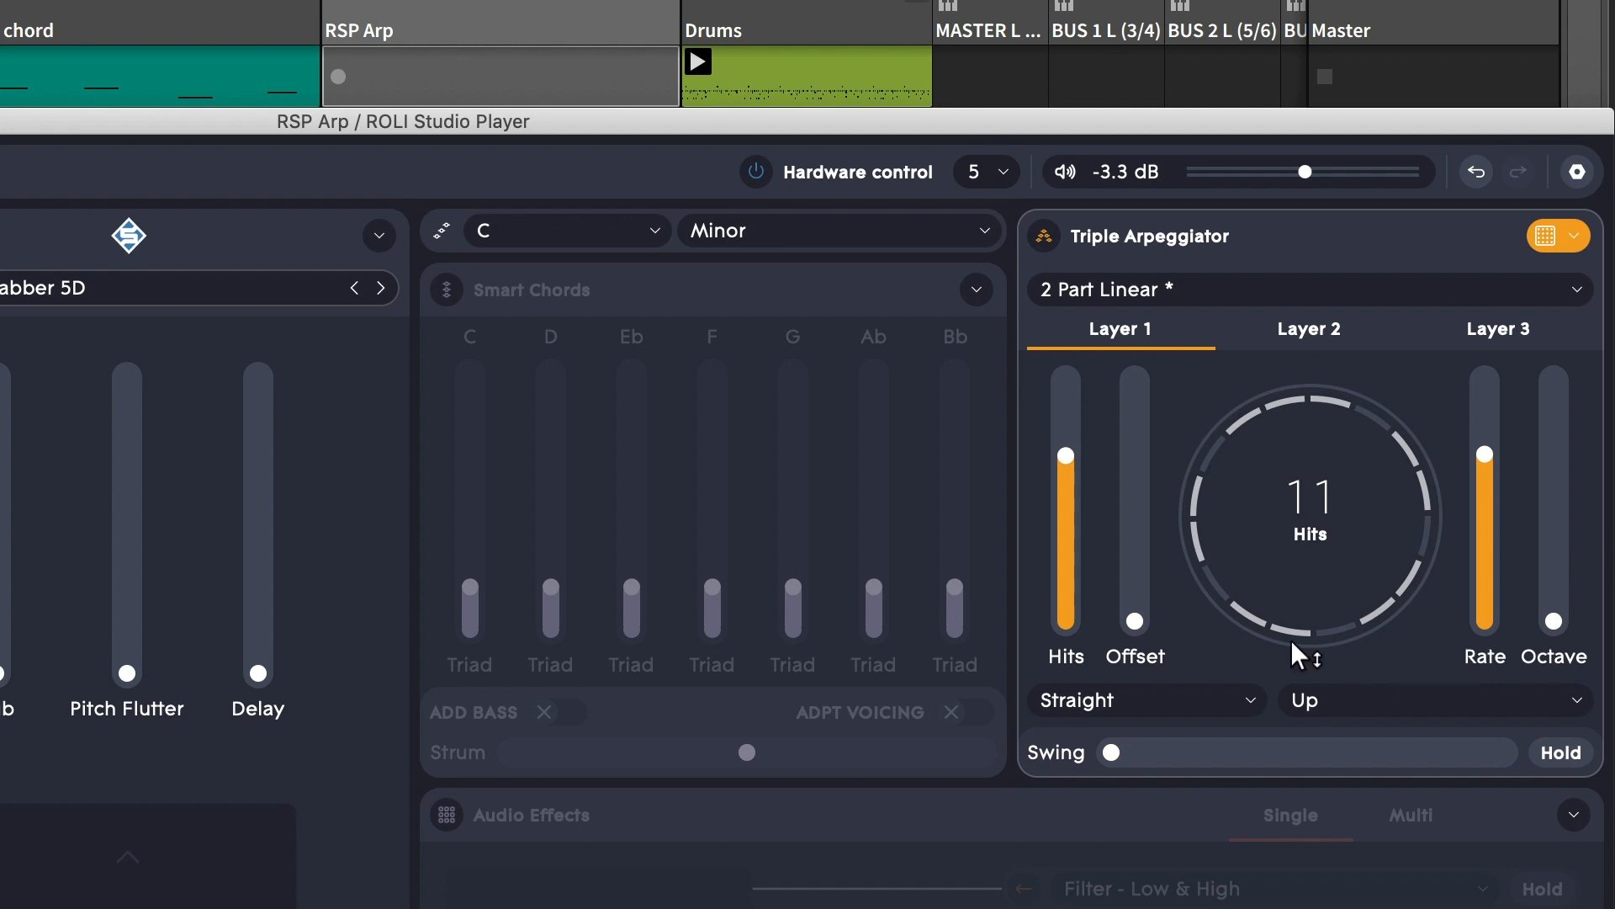
{"action": "left_click", "coordinate": [1308, 329]}
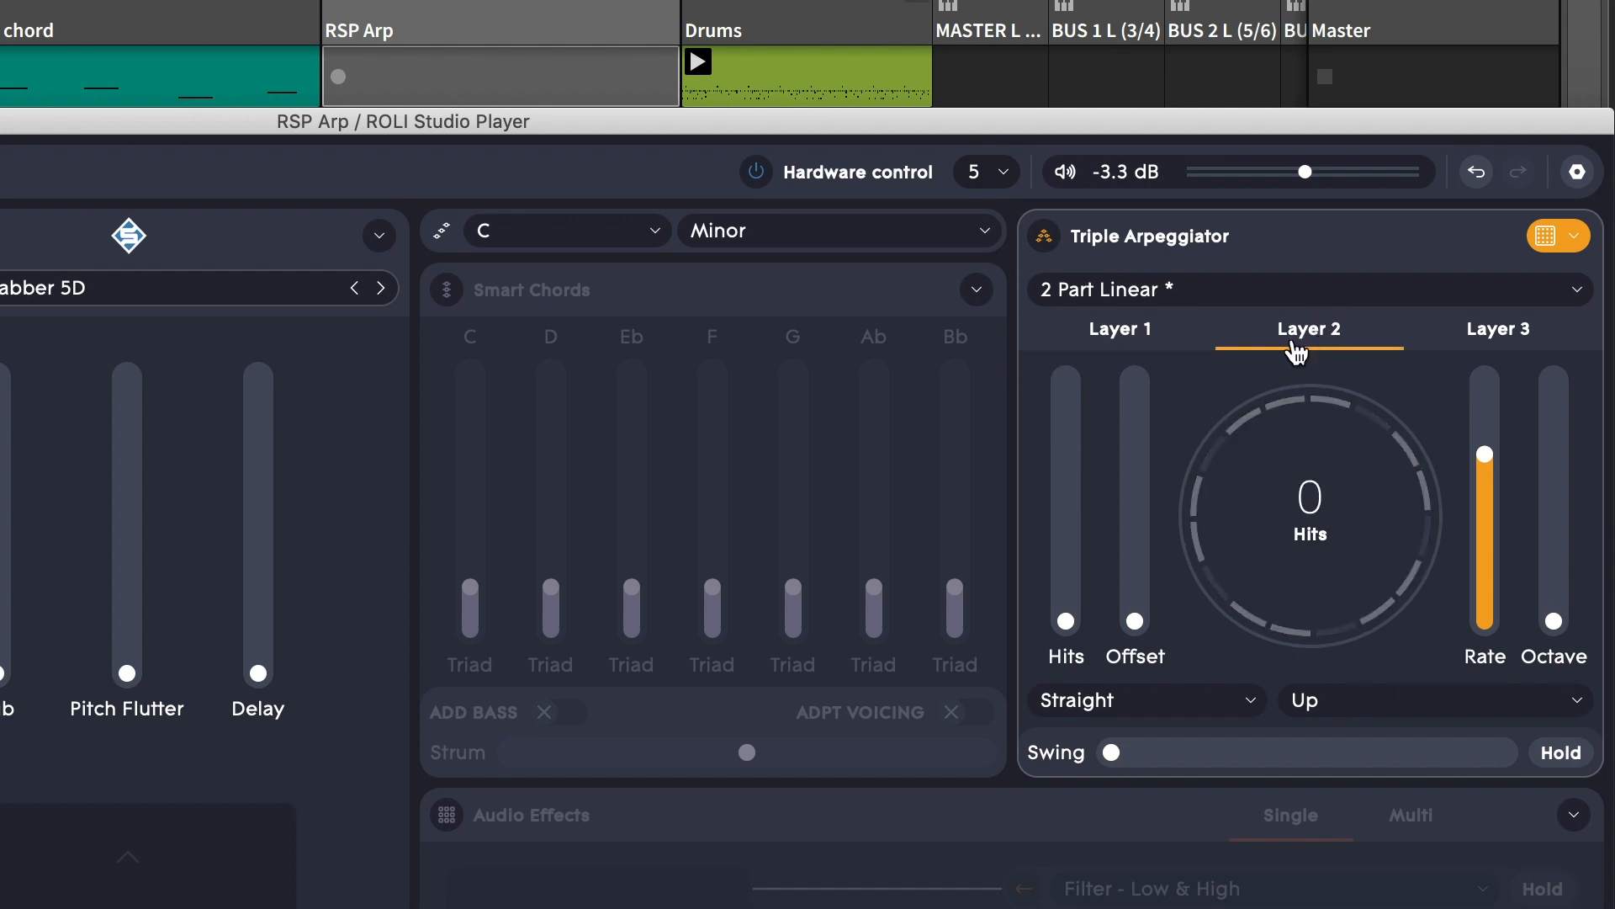
{"action": "mouse_move", "coordinate": [1049, 664]}
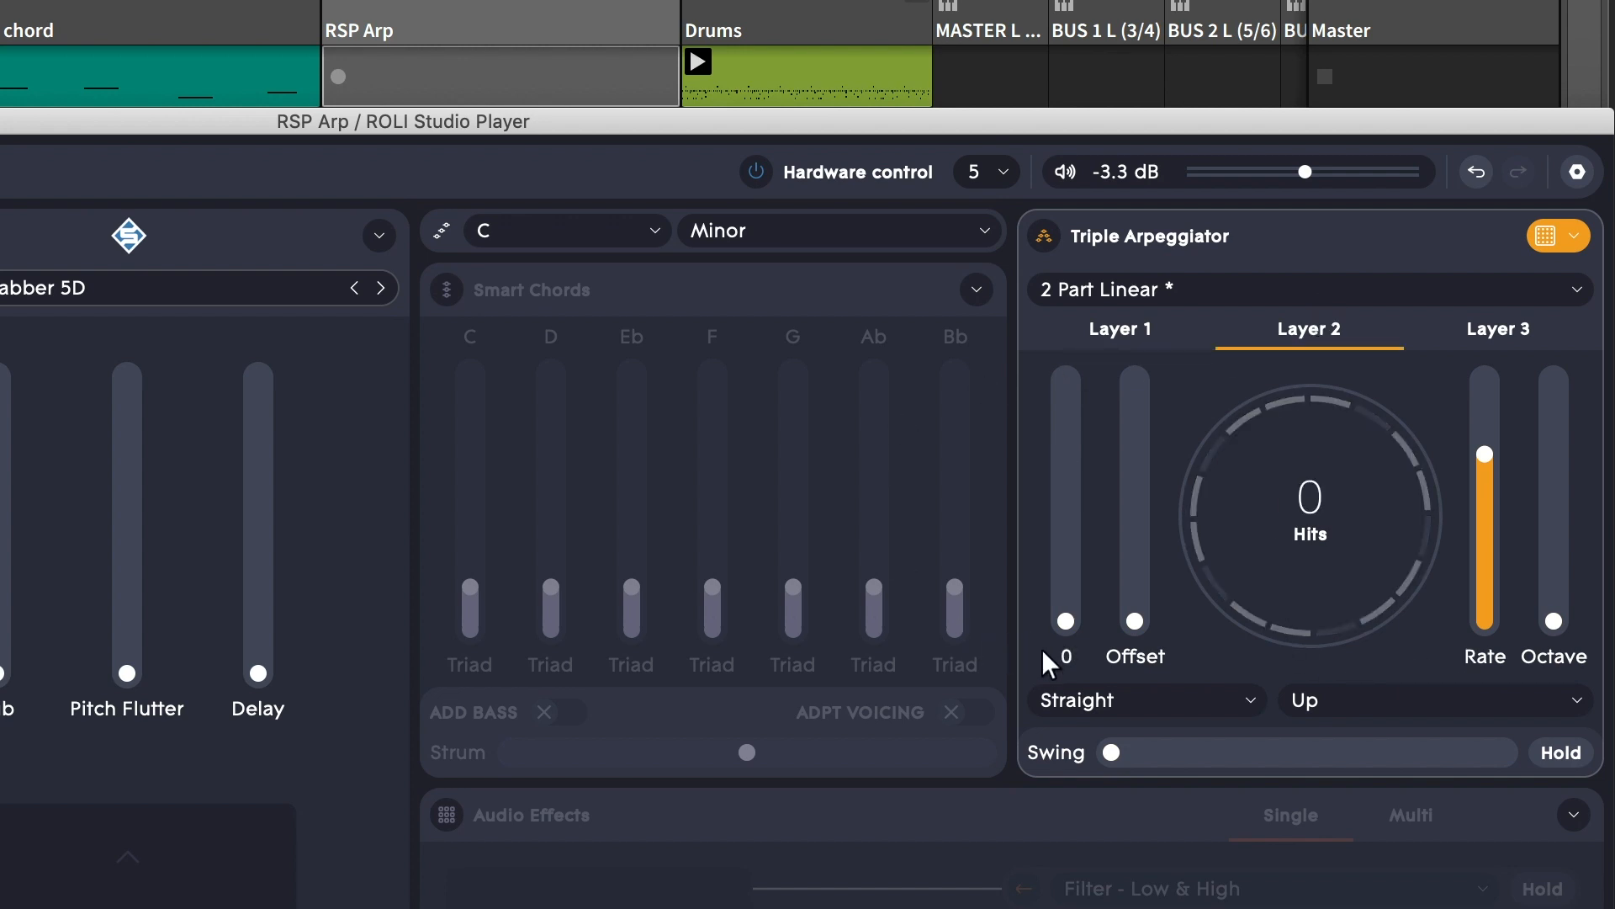
{"action": "left_click_drag", "start_coordinate": [1064, 649], "coordinate": [1064, 546]}
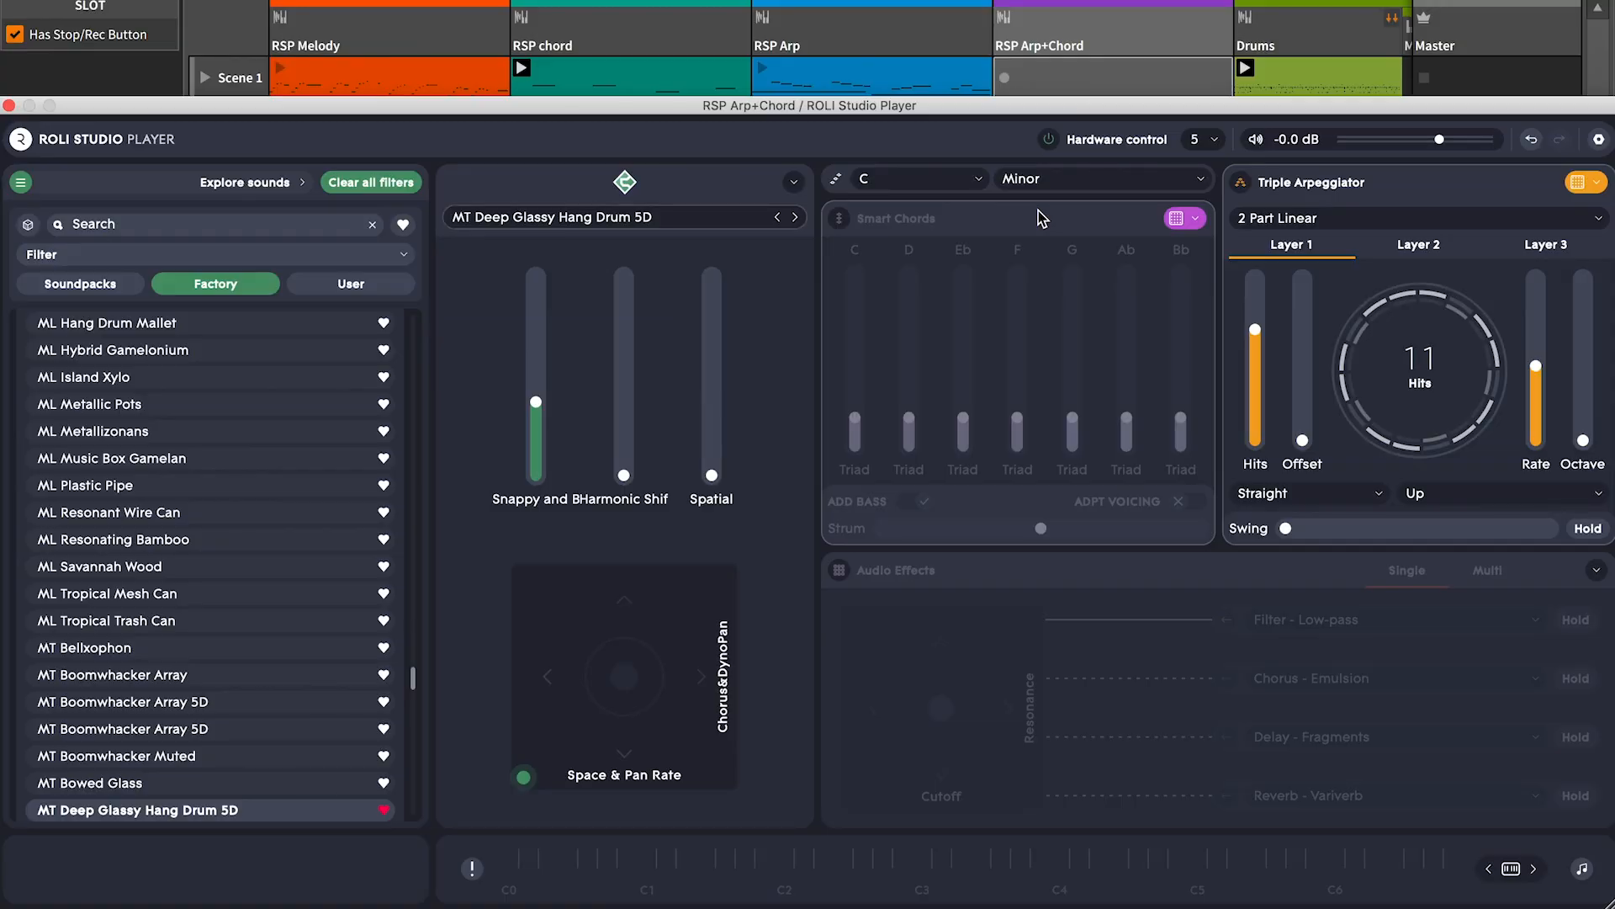
Step: Turn on Smart Chords for this track via its grid icon
{"action": "left_click", "coordinate": [843, 222]}
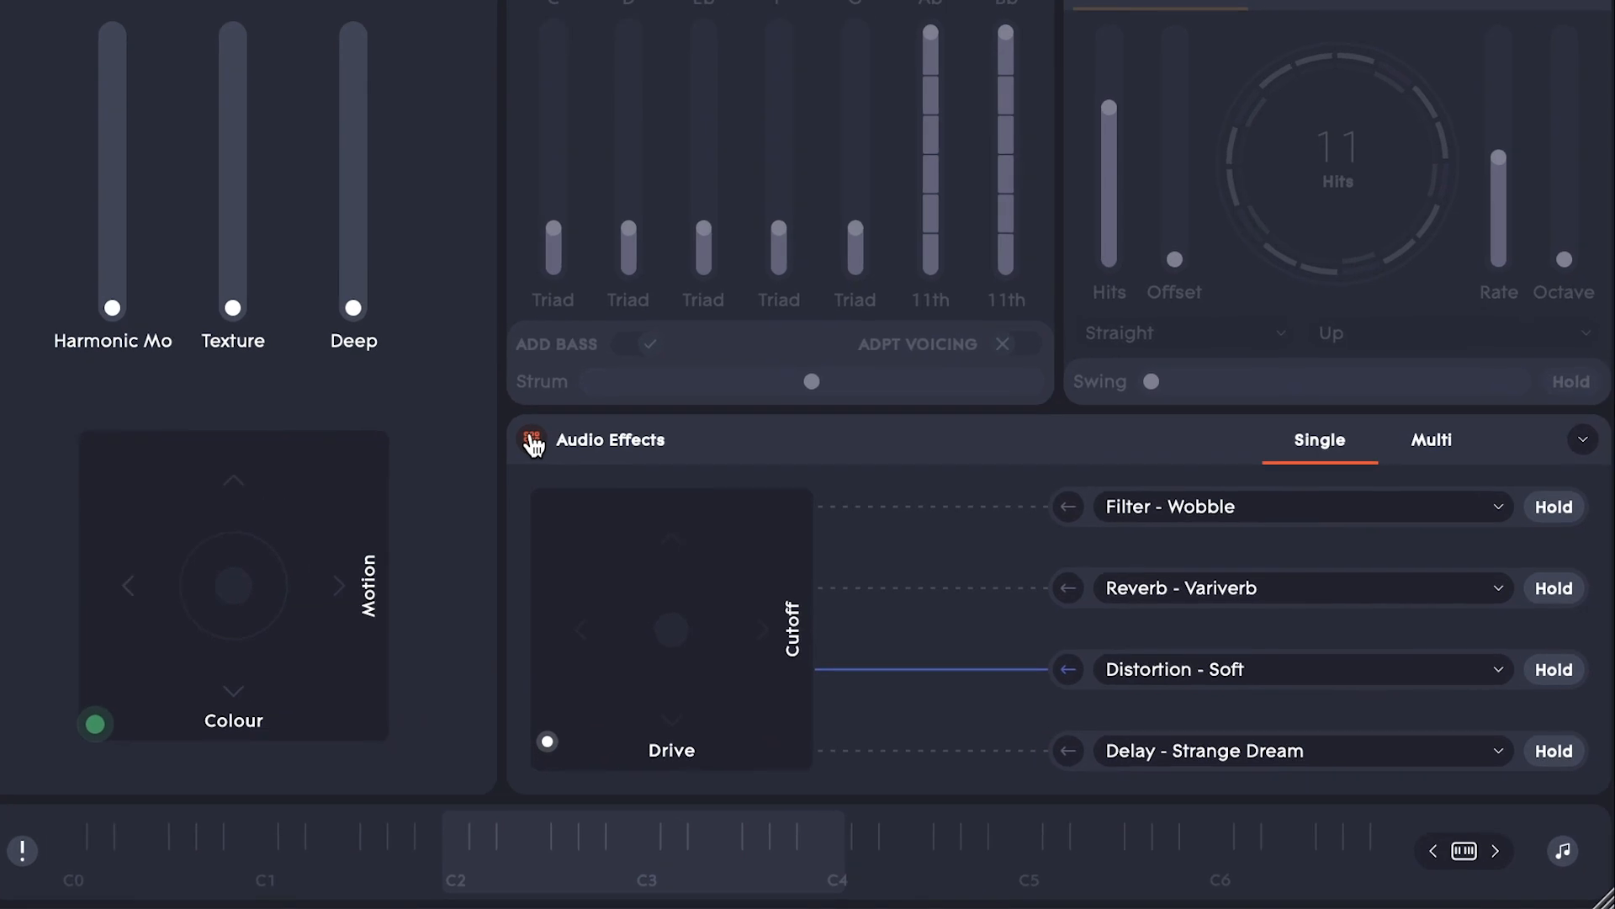
{"action": "mouse_move", "coordinate": [1229, 531]}
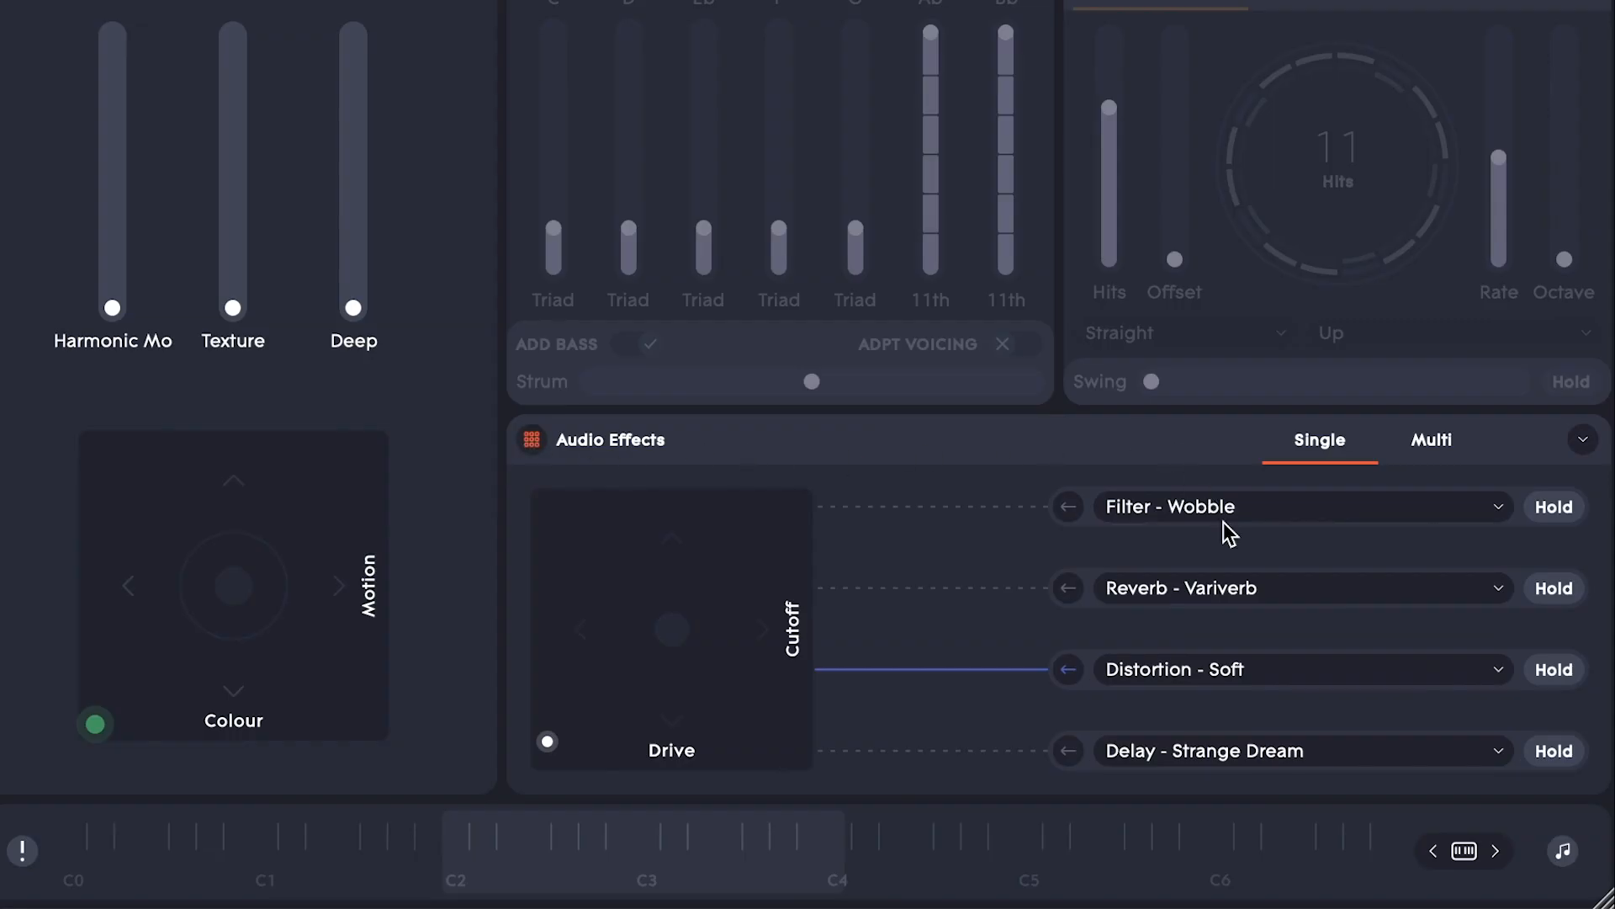
{"action": "left_click", "coordinate": [1288, 505]}
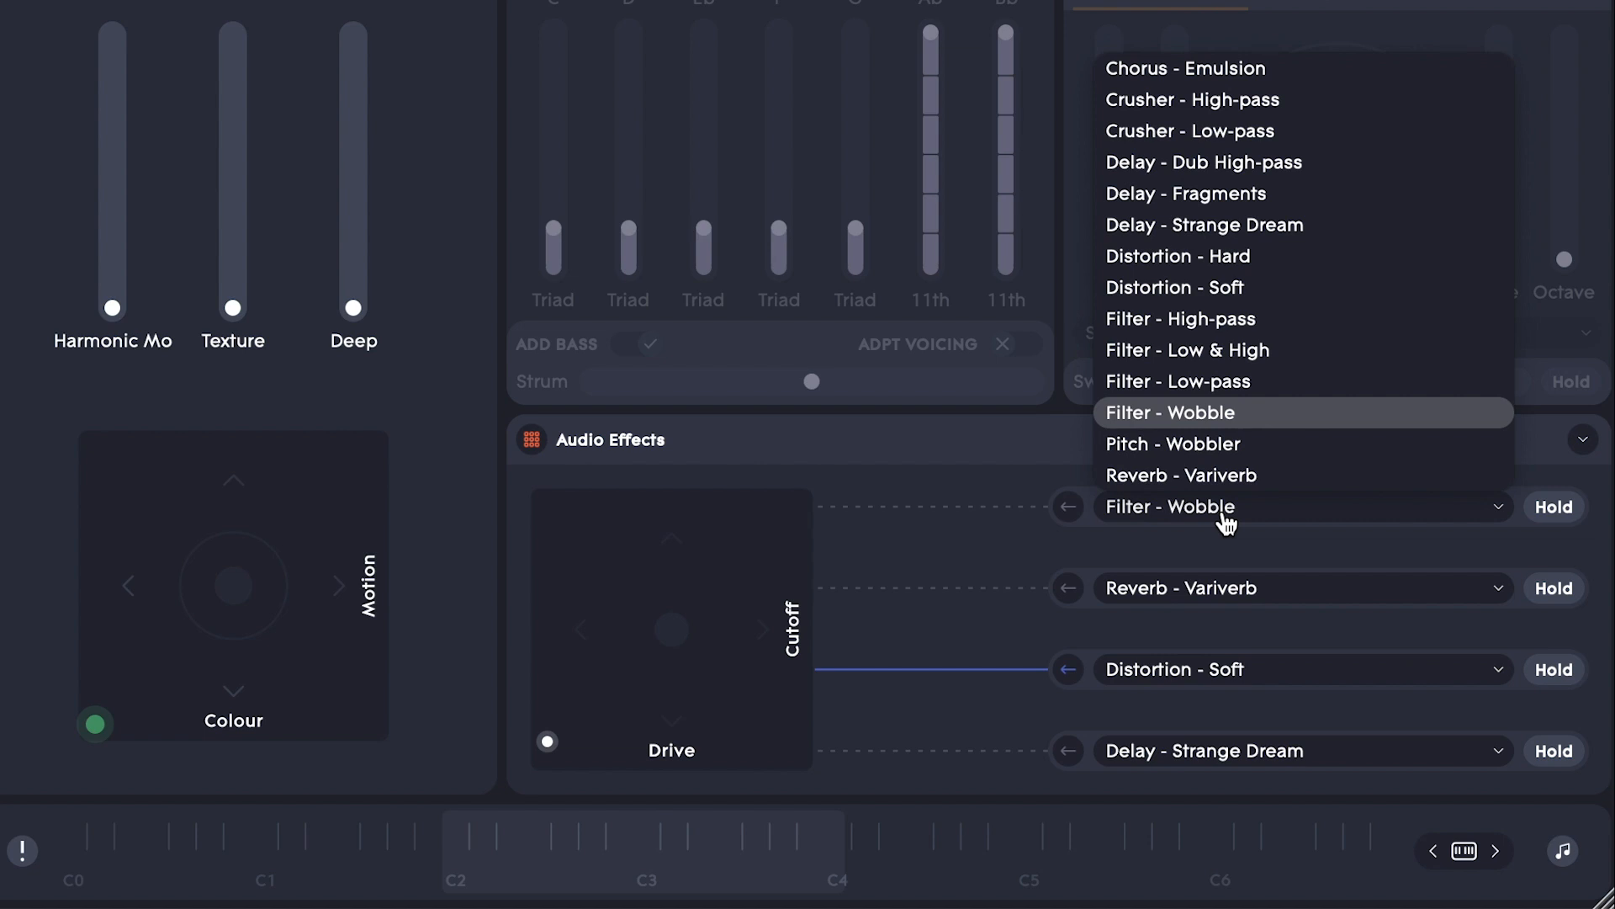
{"action": "left_click", "coordinate": [1169, 412]}
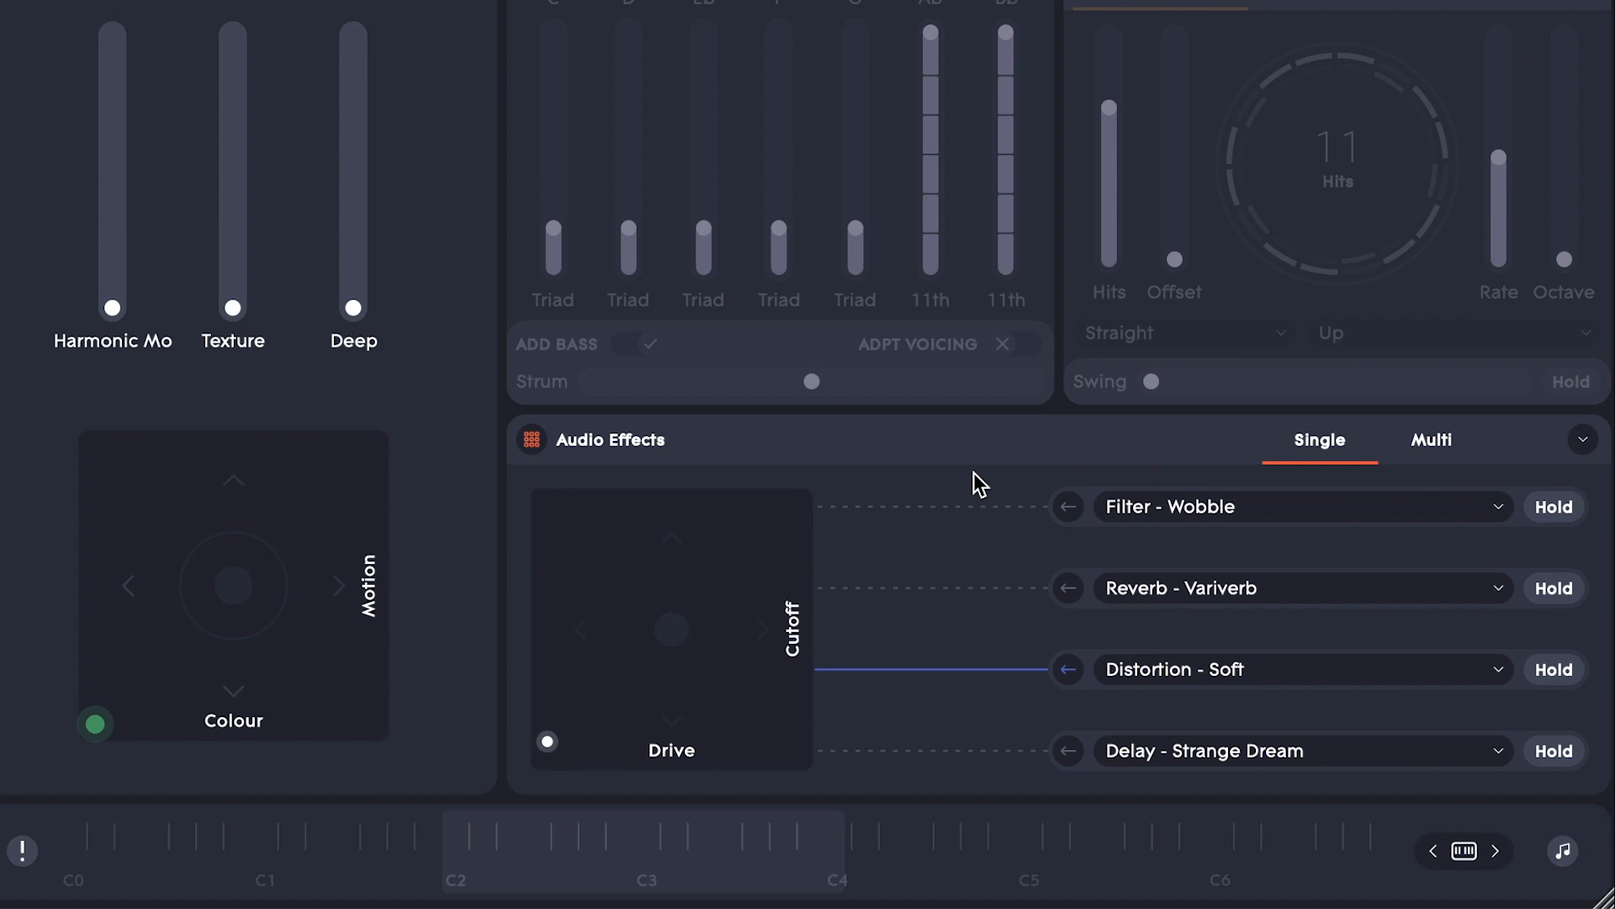
{"action": "mouse_move", "coordinate": [777, 671]}
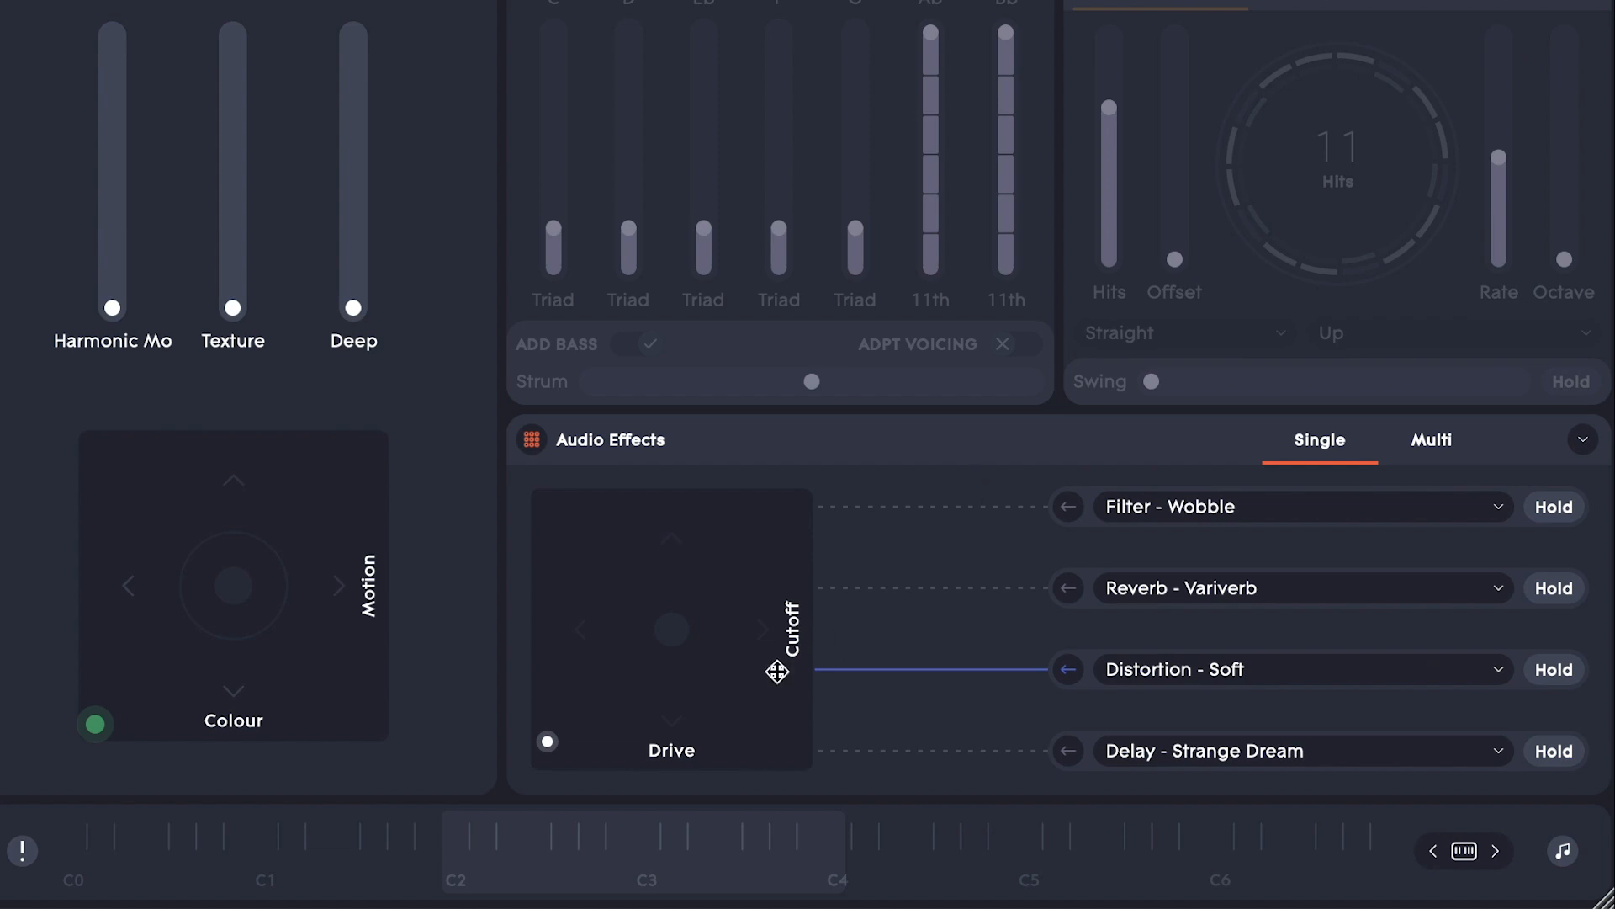
{"action": "mouse_move", "coordinate": [735, 688]}
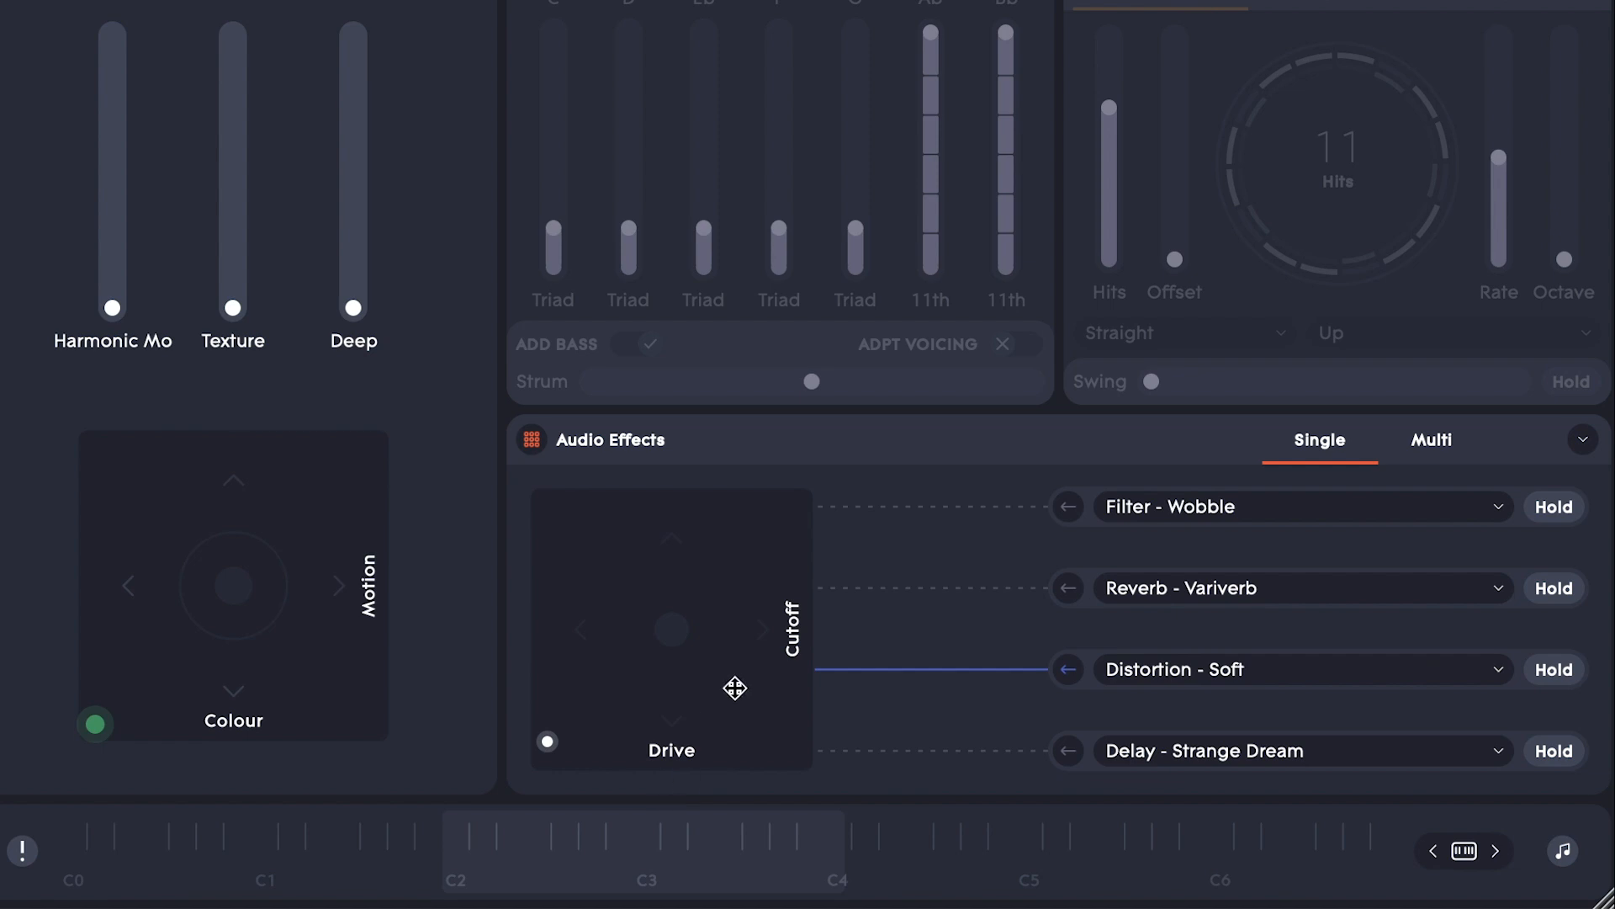
{"action": "mouse_move", "coordinate": [781, 626]}
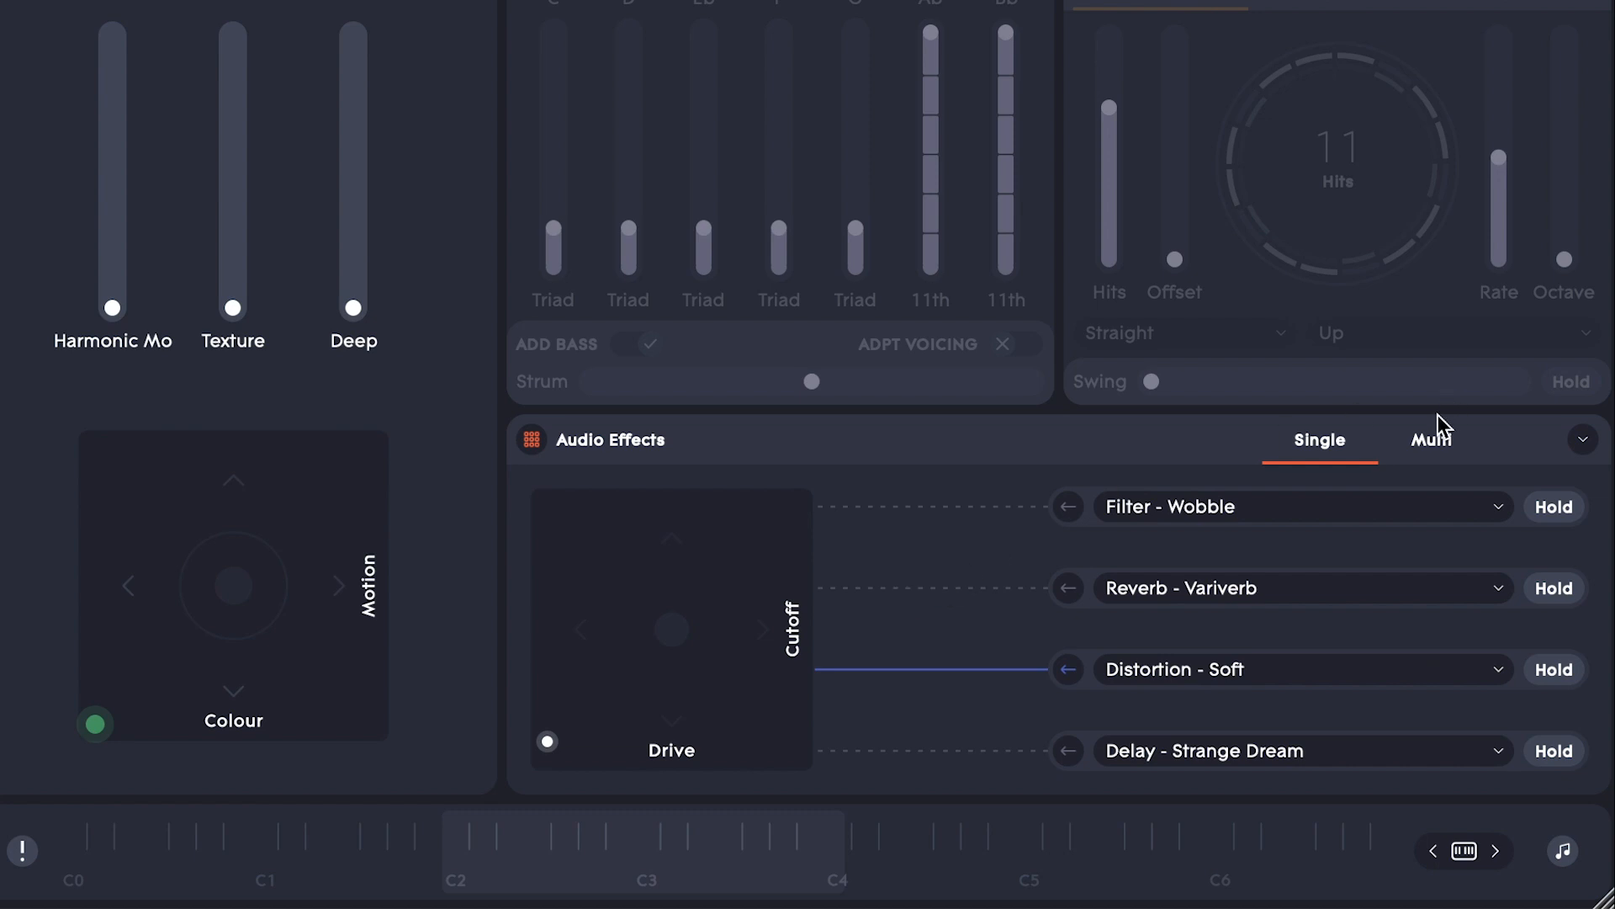
{"action": "left_click", "coordinate": [1431, 440]}
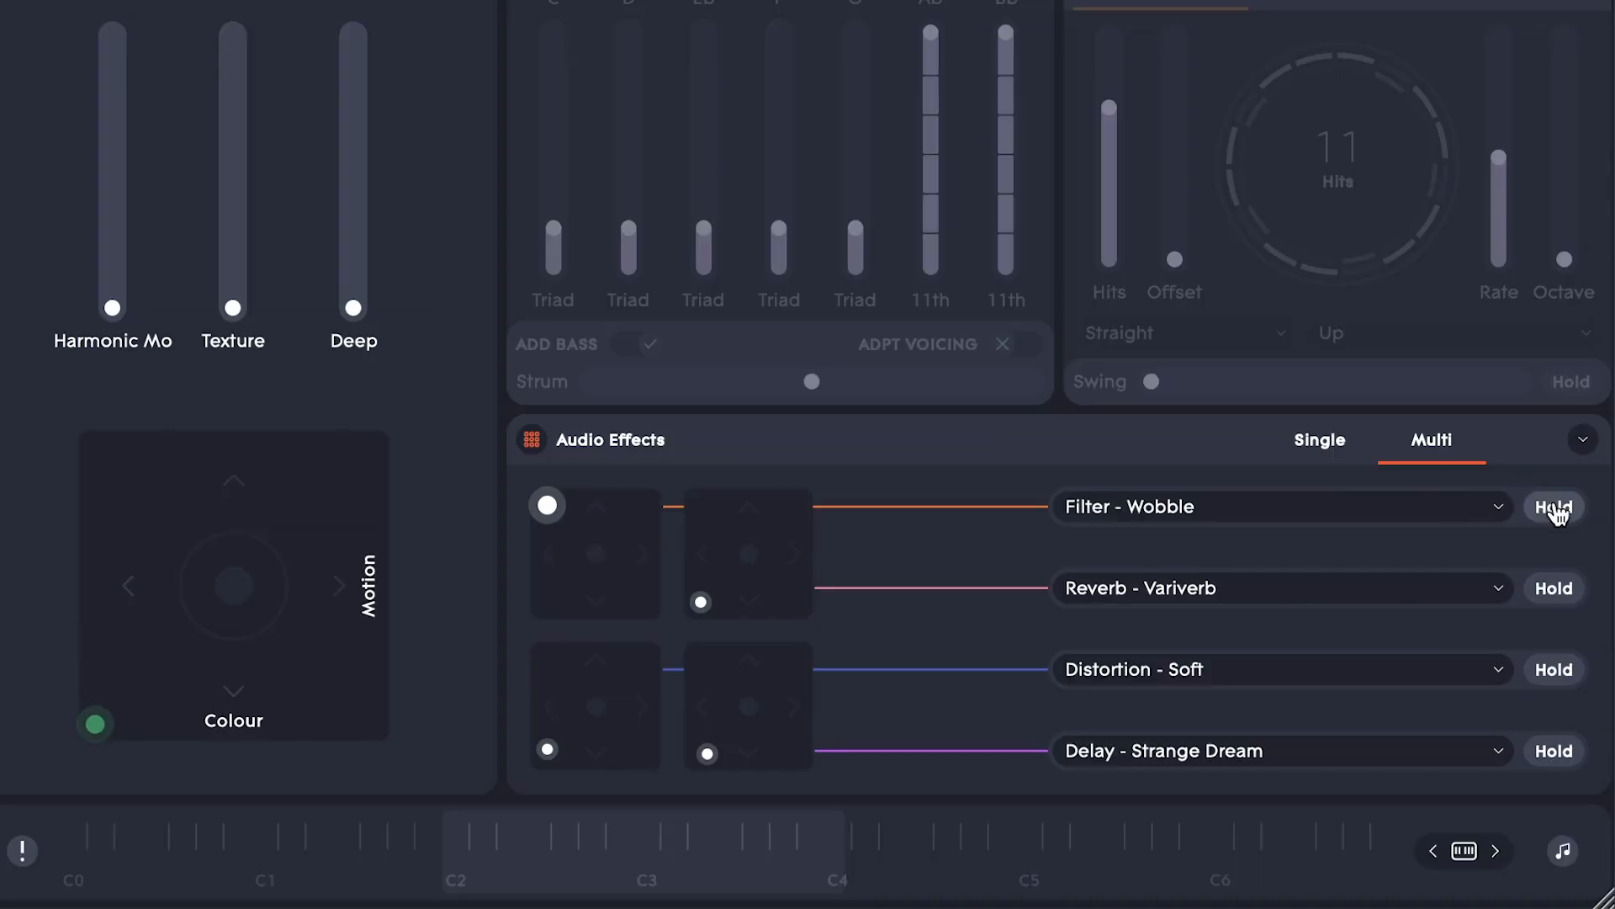
Step: Enable Hold on the Filter - Wobble effect so it stays latched on
{"action": "left_click", "coordinate": [1554, 505]}
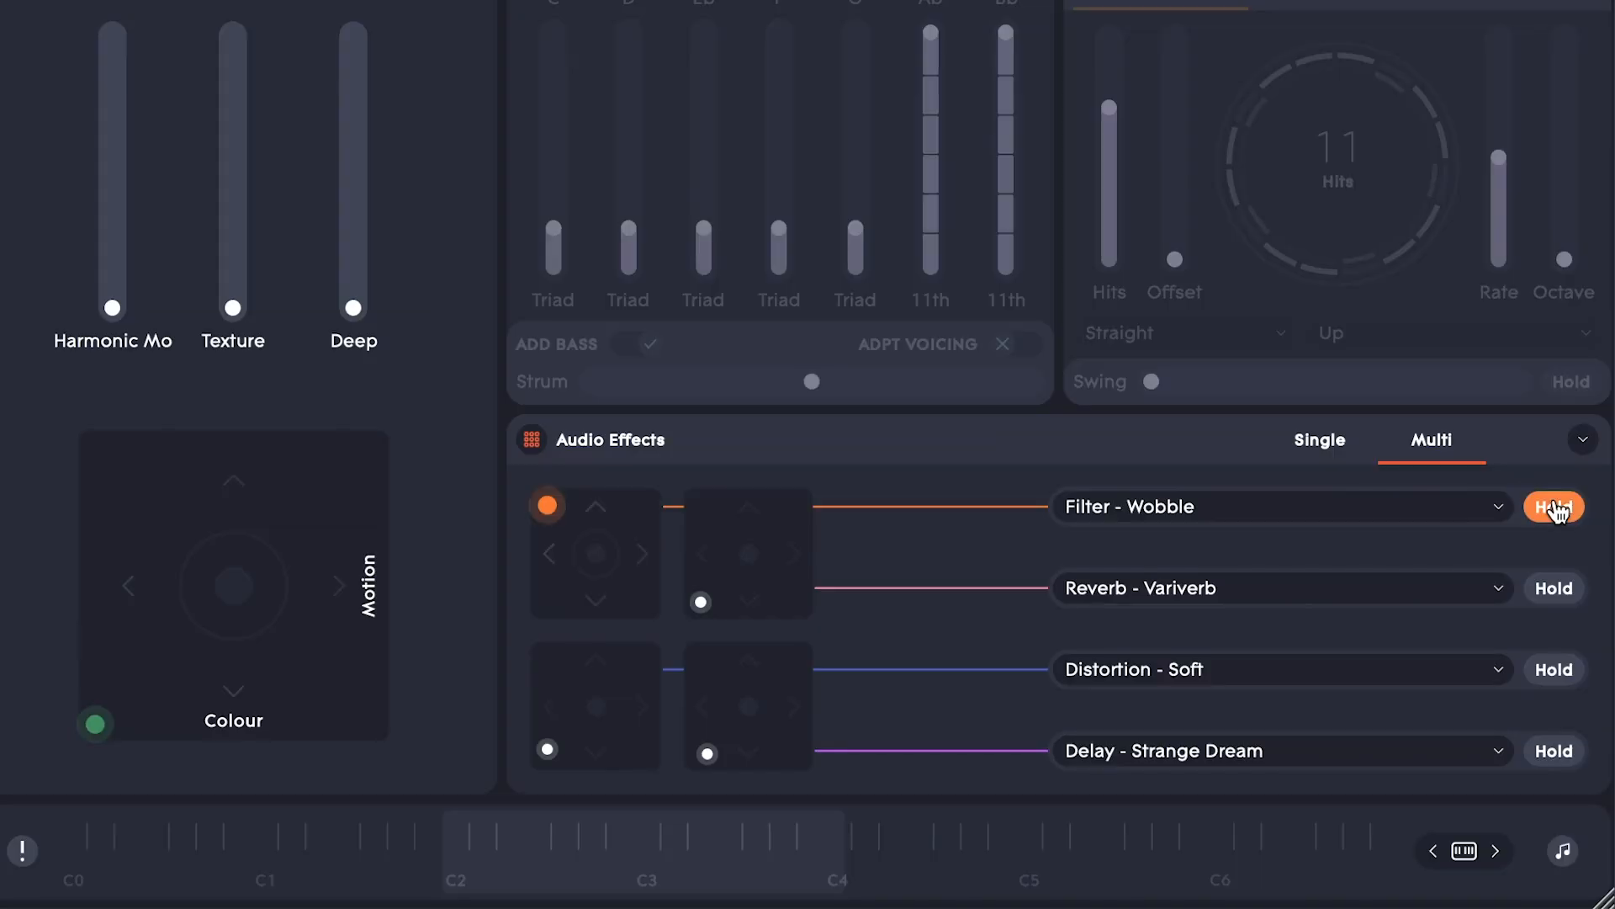